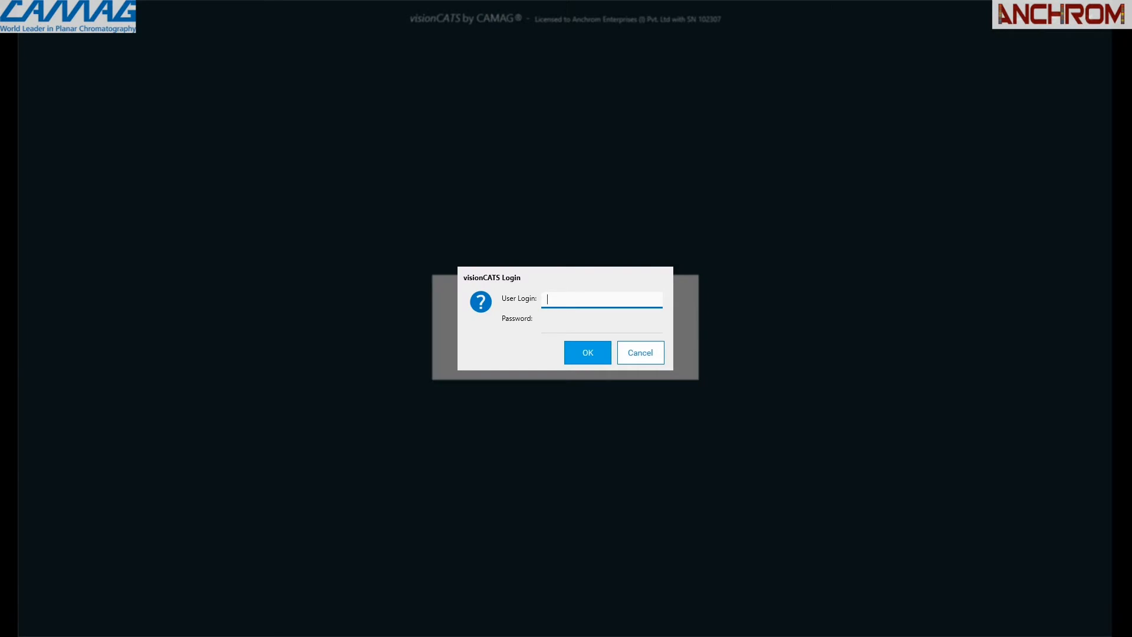
- Log in as the Lab_guest user so the Explorer home folder opens
text(Lab)
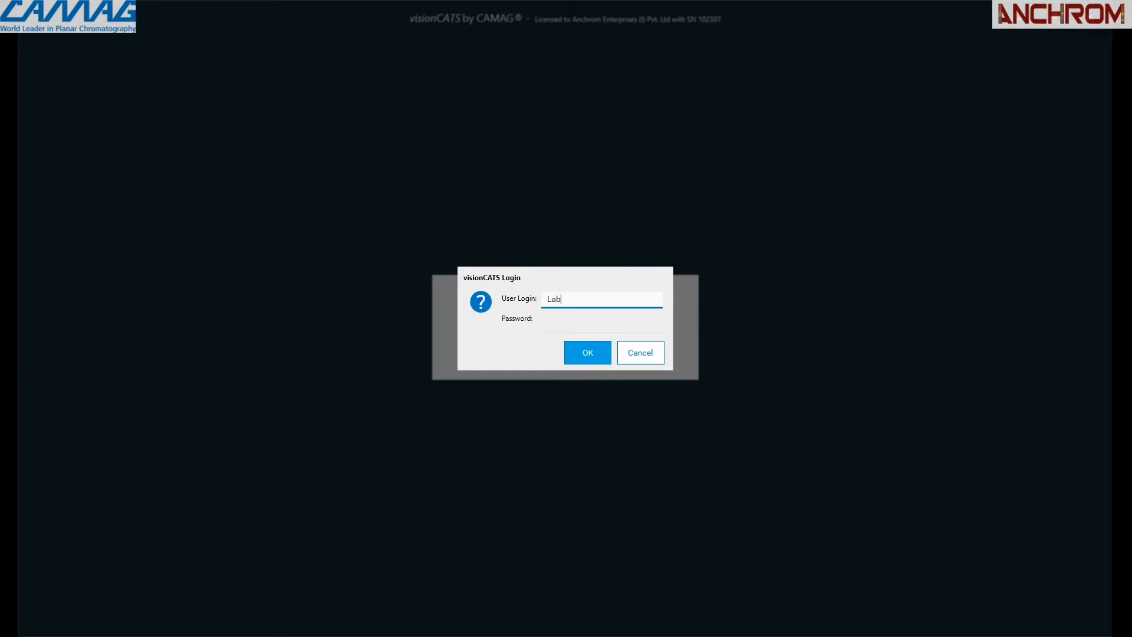
text(_gue)
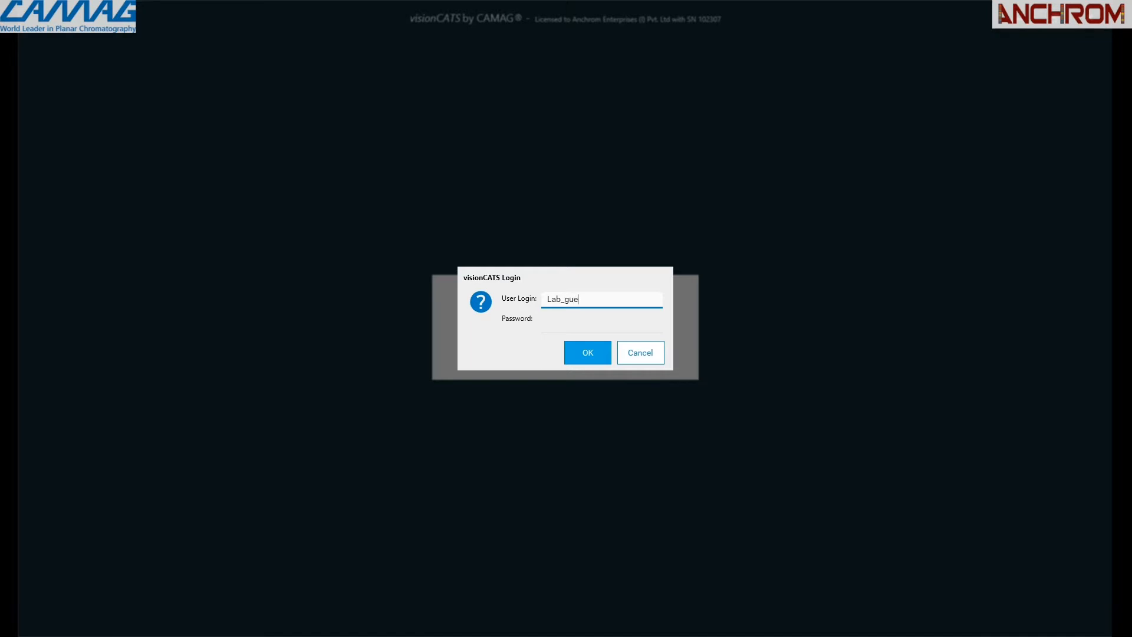
text(st)
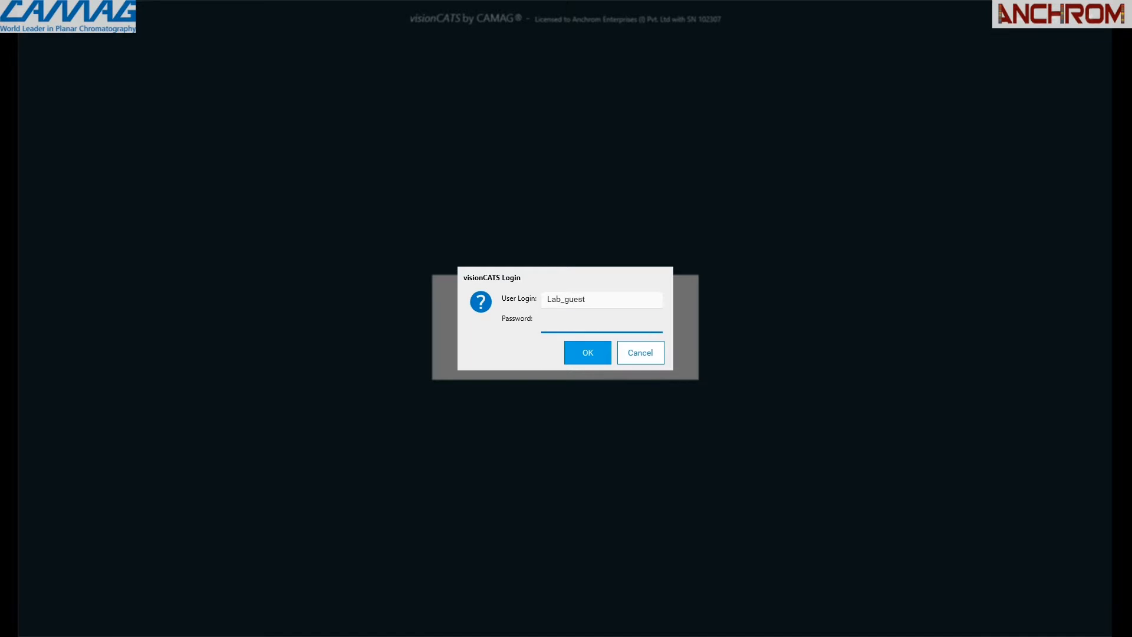
click(587, 352)
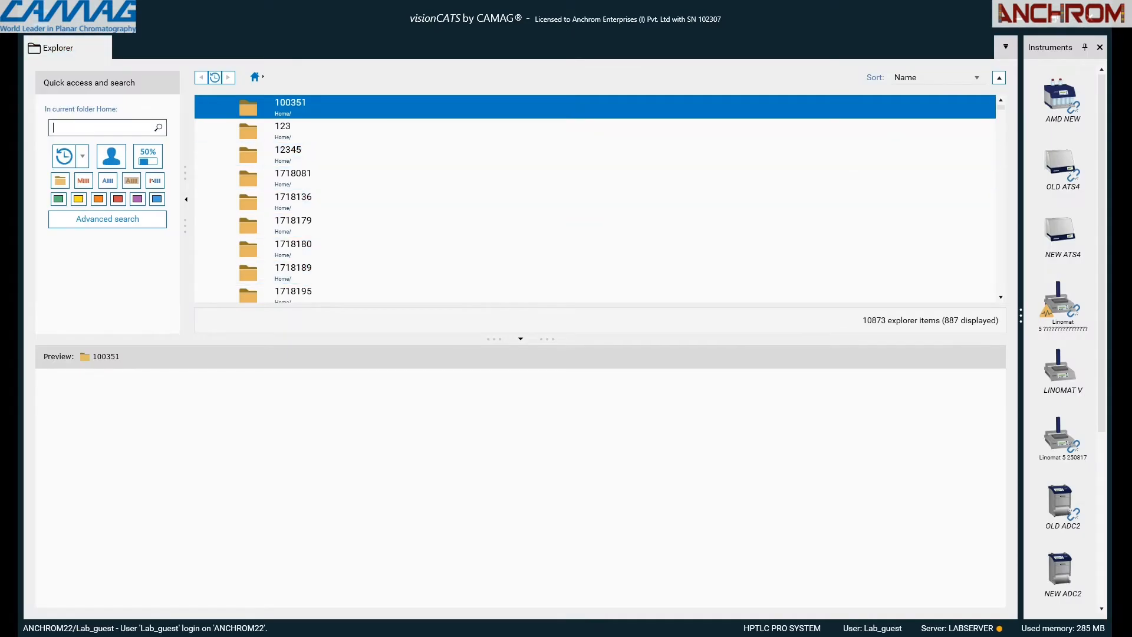
- Search Quick access for 2021076 and load analysis P2021076FP(P2)20210111
text(2021076)
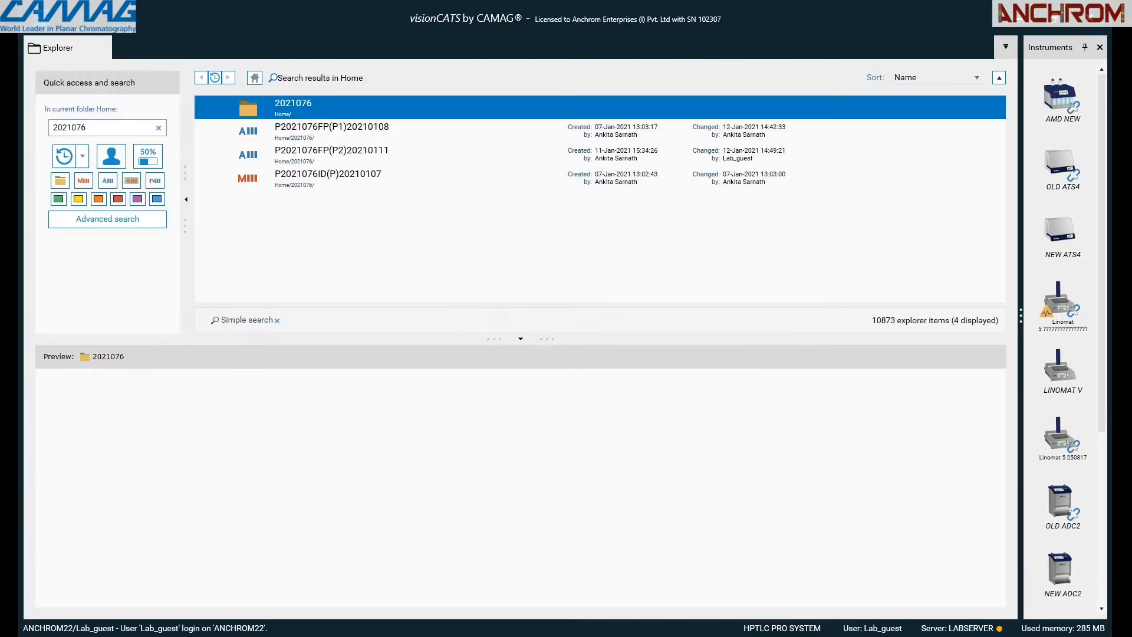
double_click(293, 104)
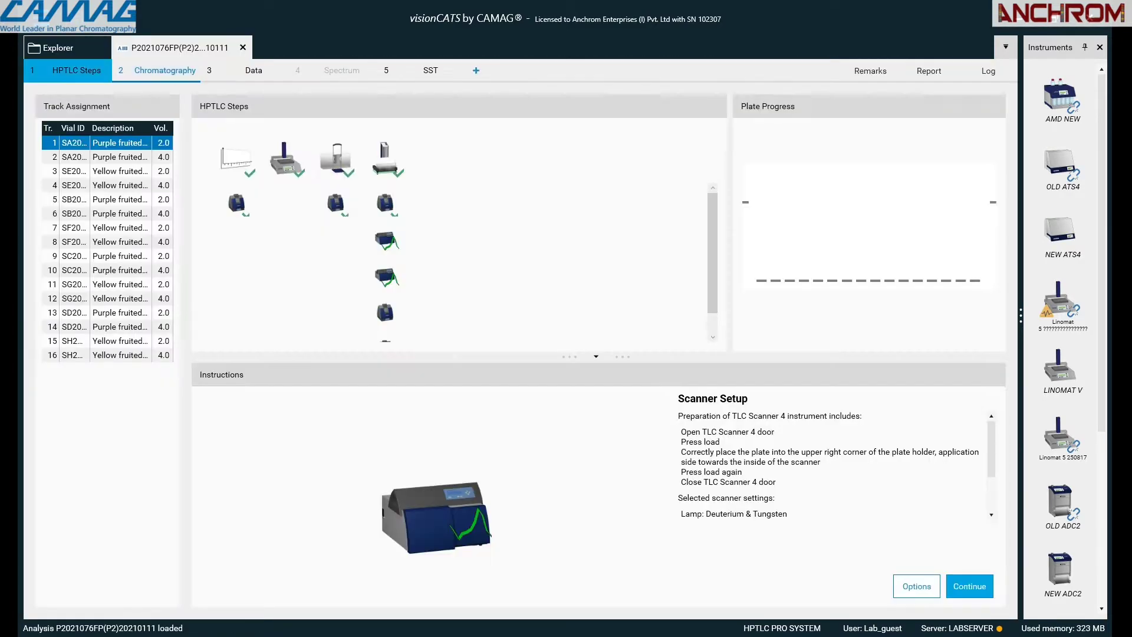
- Delete the surplus detection steps from the HPTLC sequence, save, and return to Explorer
click(77, 70)
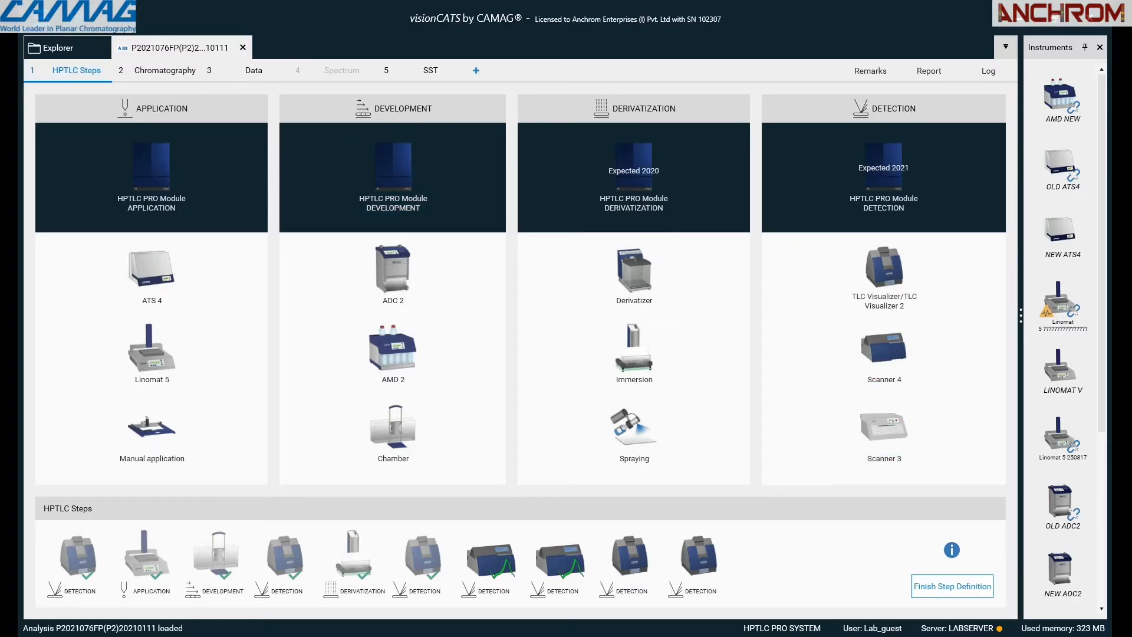
click(629, 561)
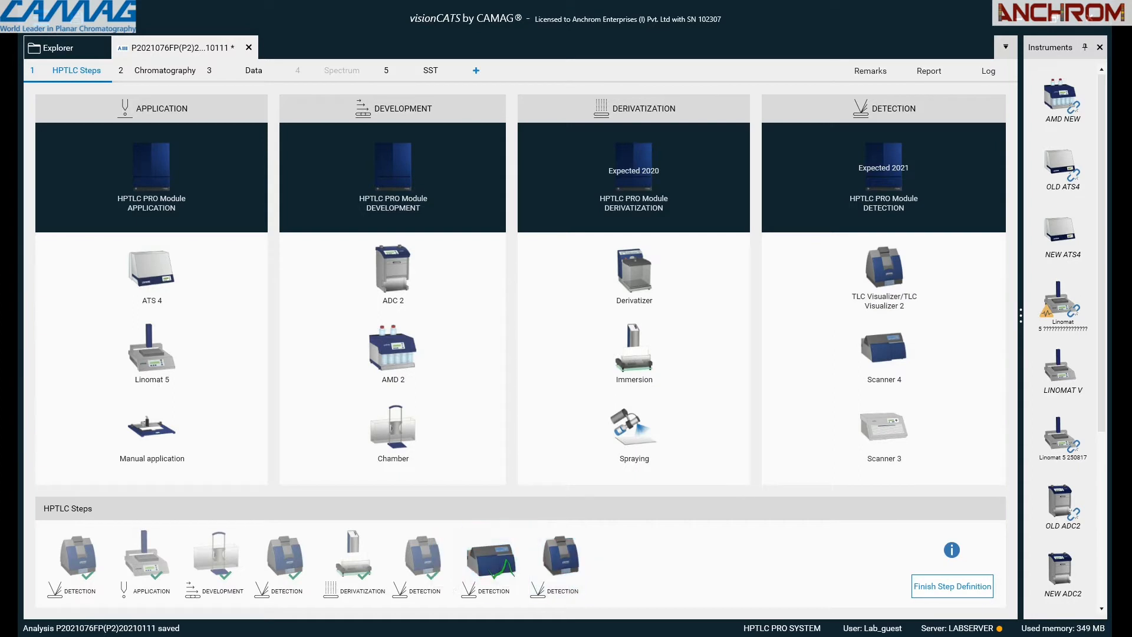
click(562, 561)
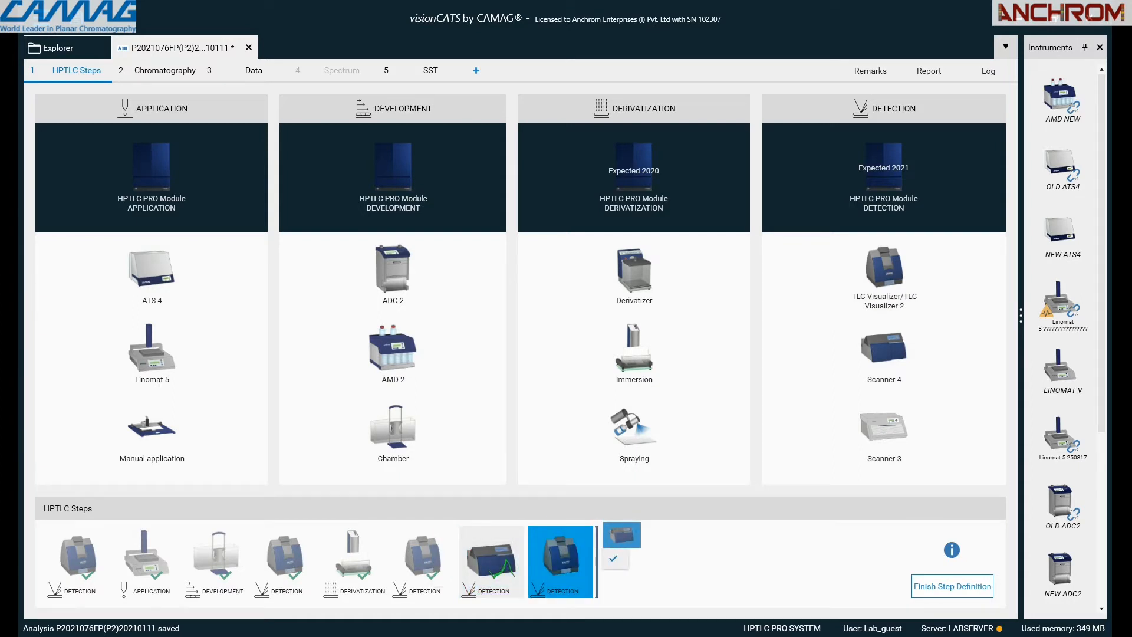
click(165, 70)
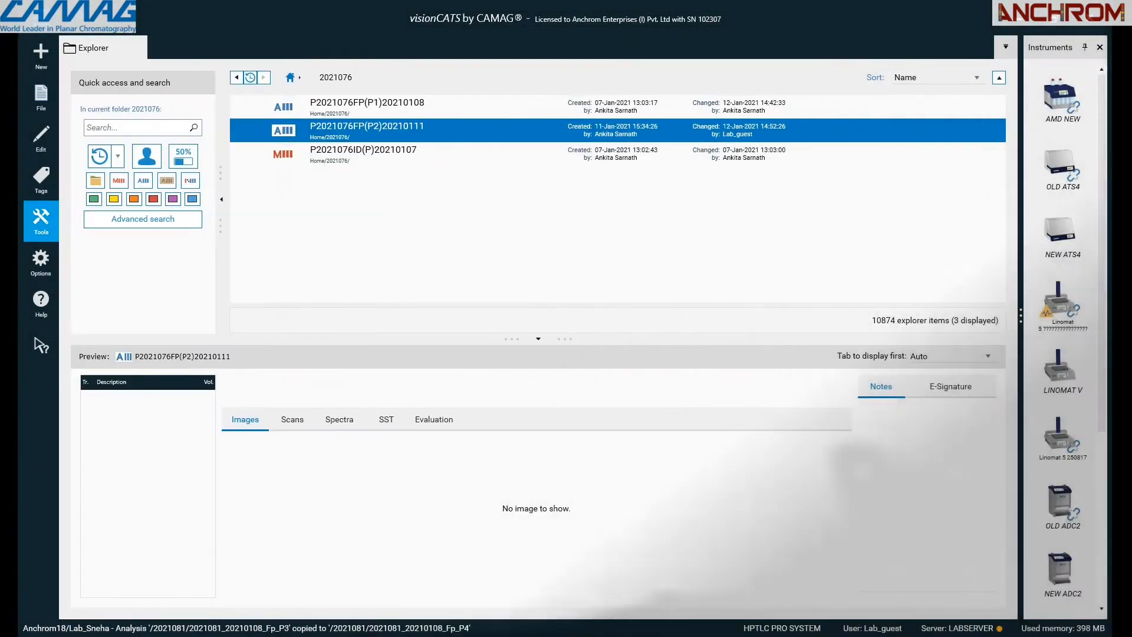
- Launch the CAMAG Method Library from the Tools sidebar
click(41, 221)
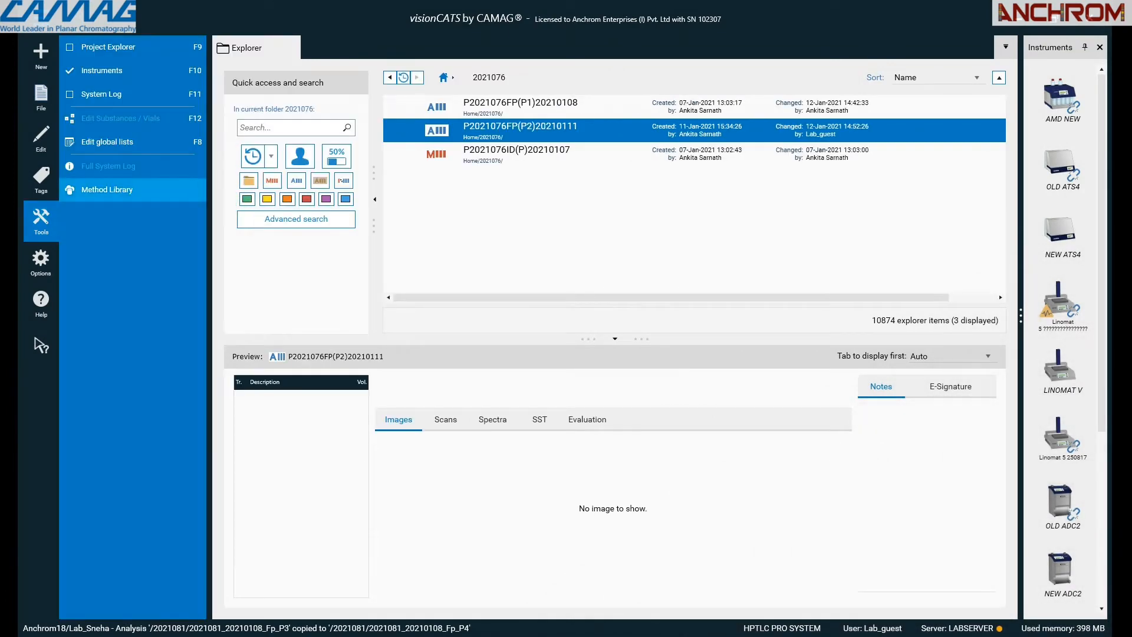
click(107, 188)
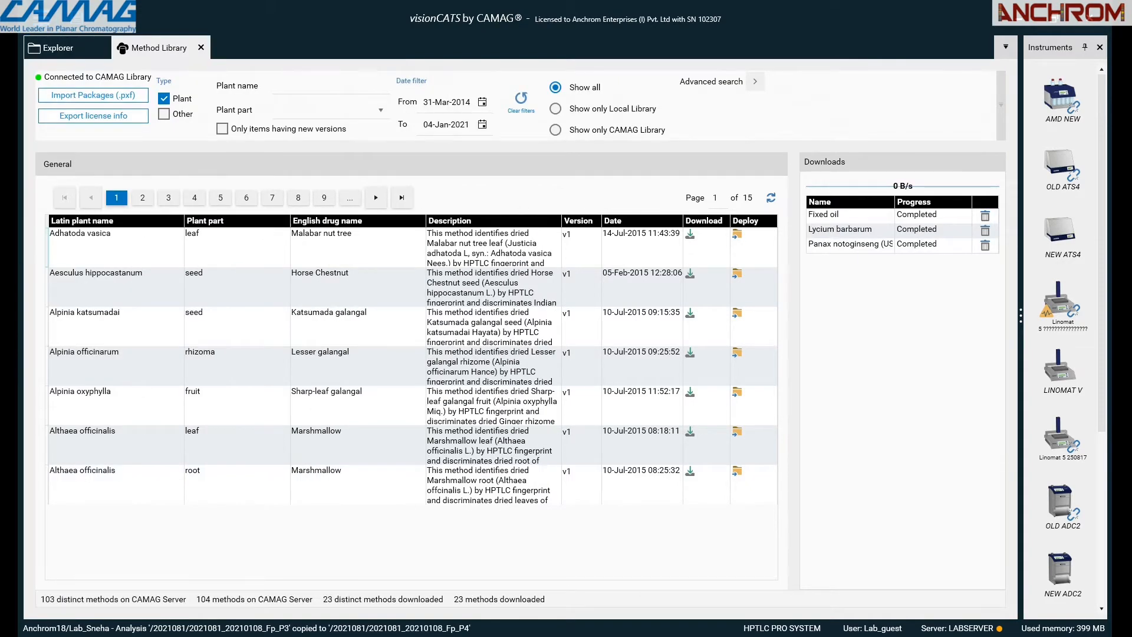
- Page through the method list to page 5 of 15
click(168, 197)
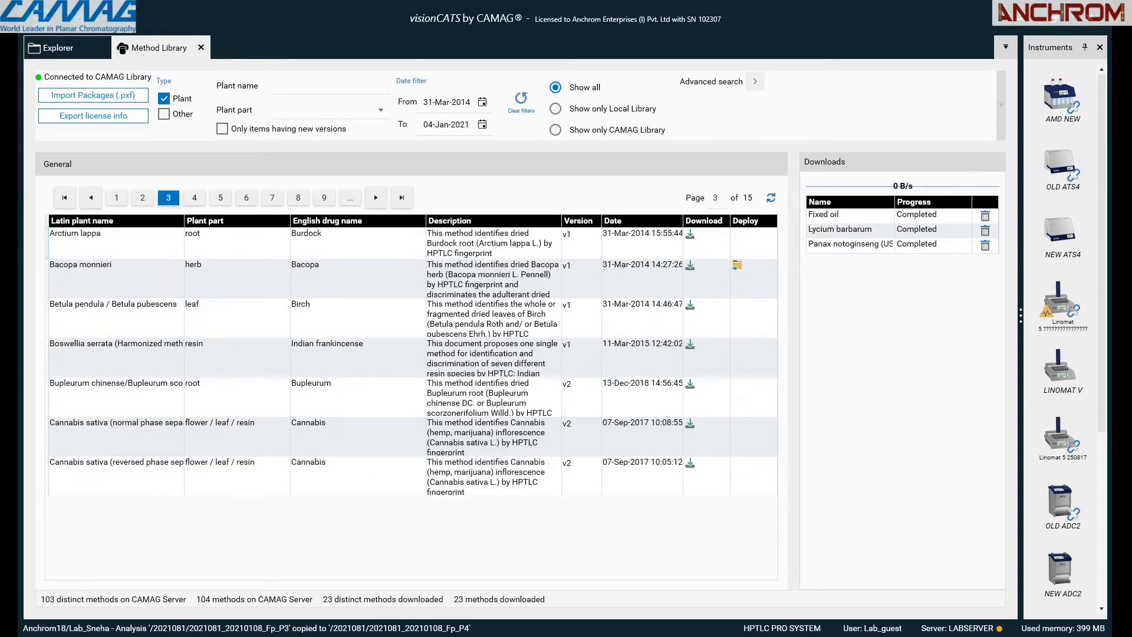
click(193, 197)
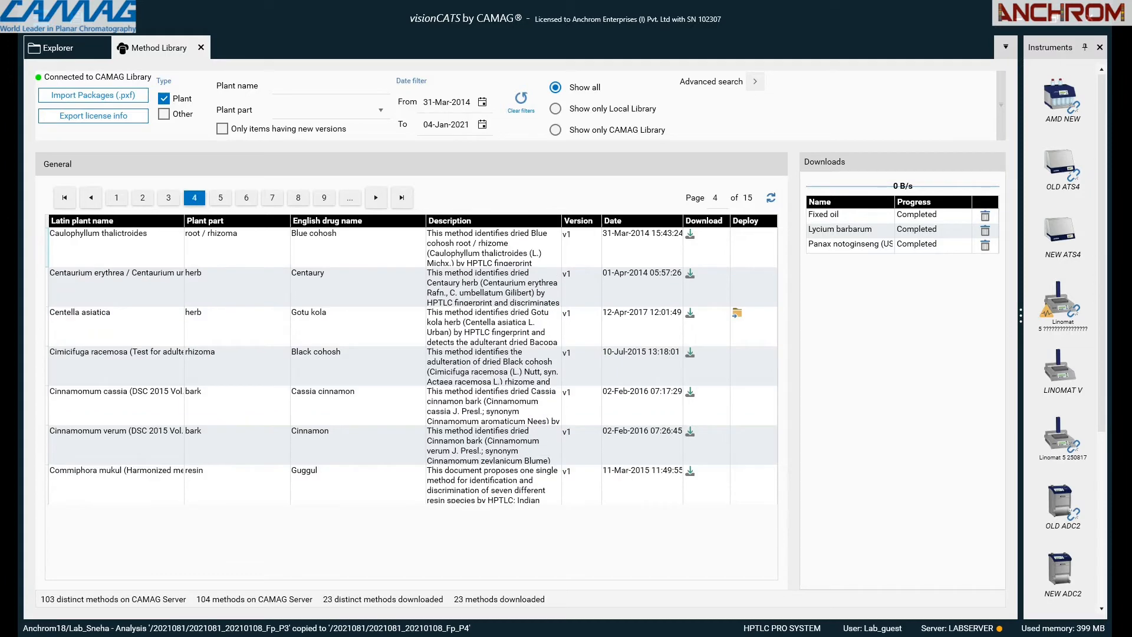
click(219, 197)
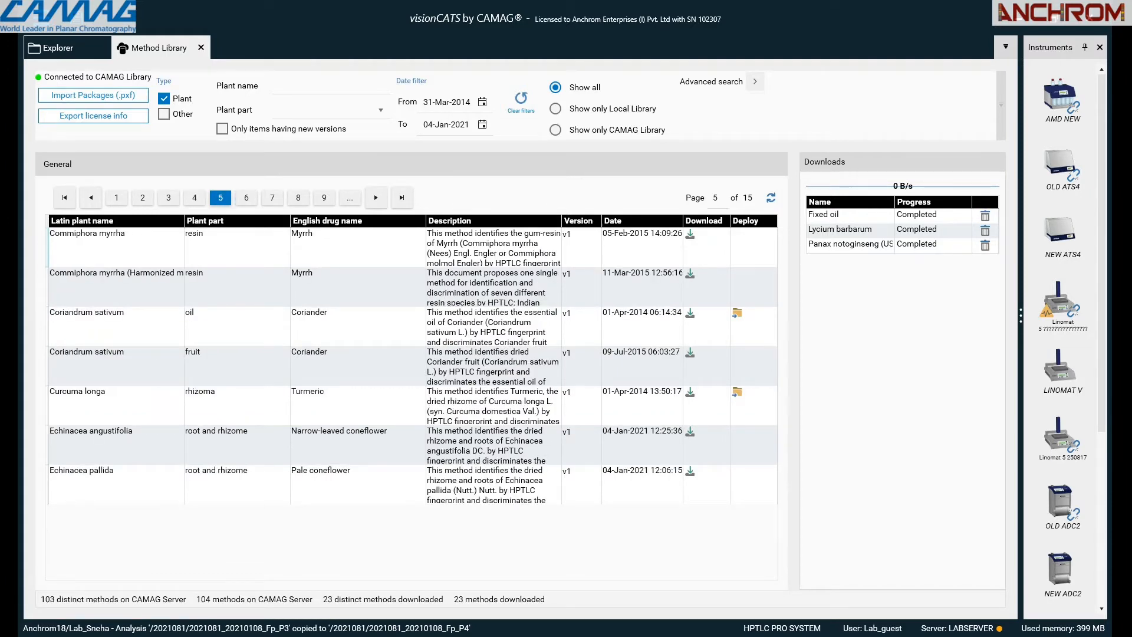
mouse_move(690, 311)
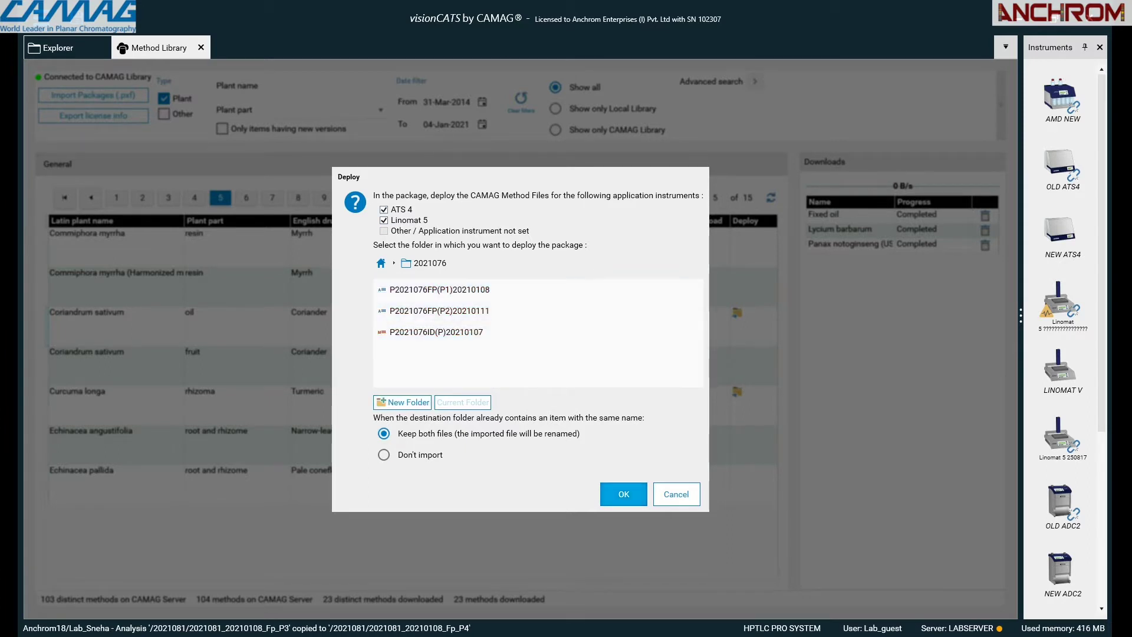
- Confirm deploying the selected method into the 2021076 folder
click(623, 494)
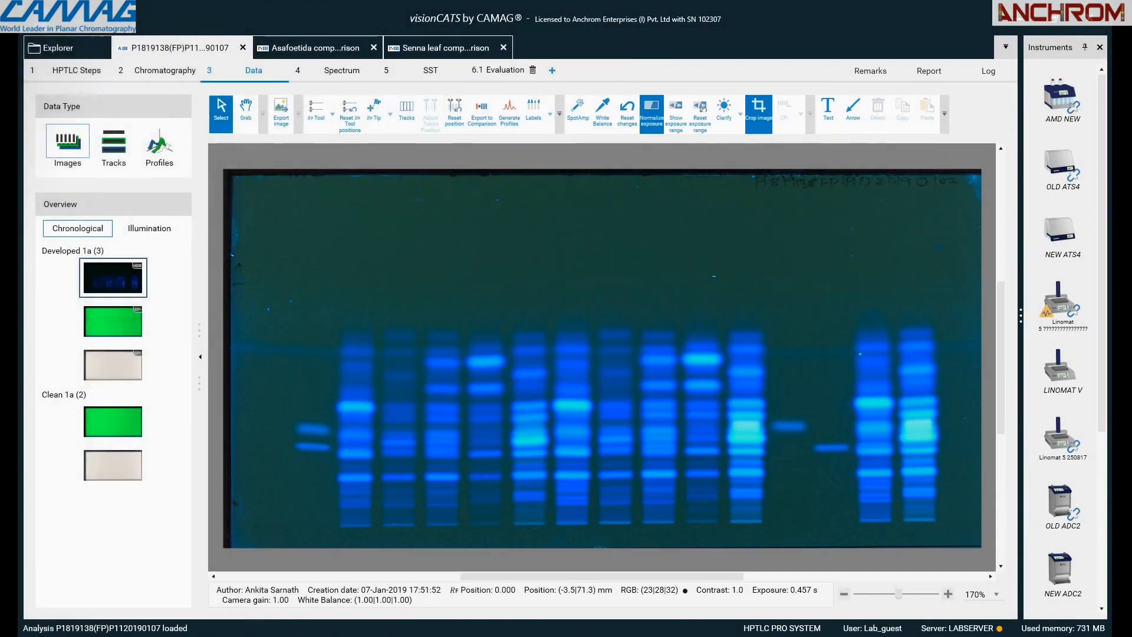
- Show track labels, Rf scale and track outlines on the plate, then send tracks to a comparison
click(533, 115)
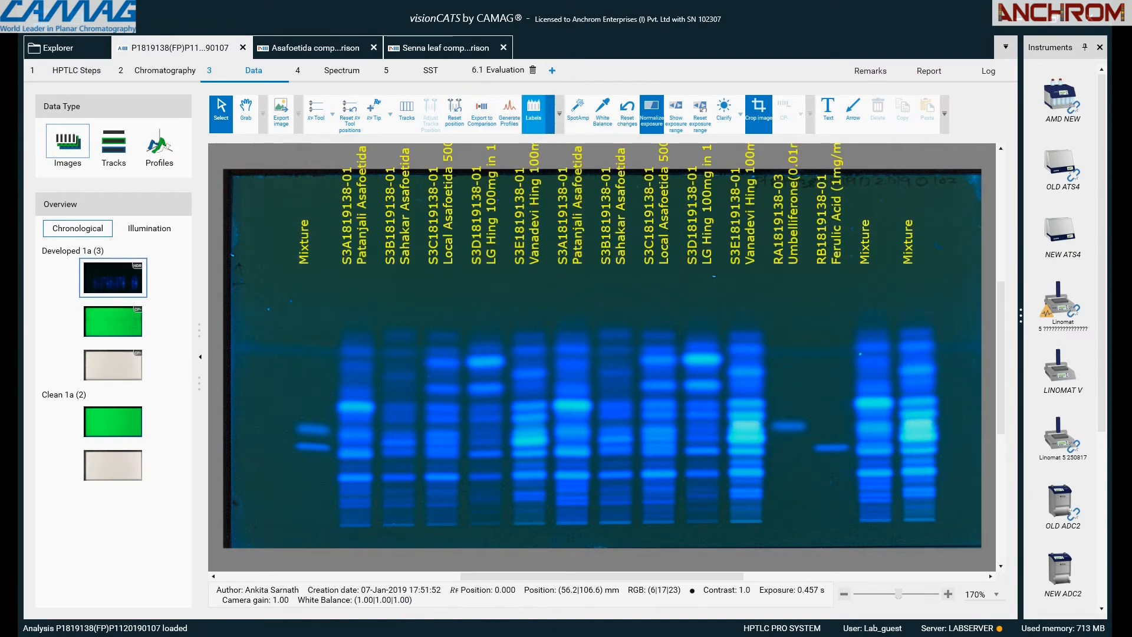
click(316, 115)
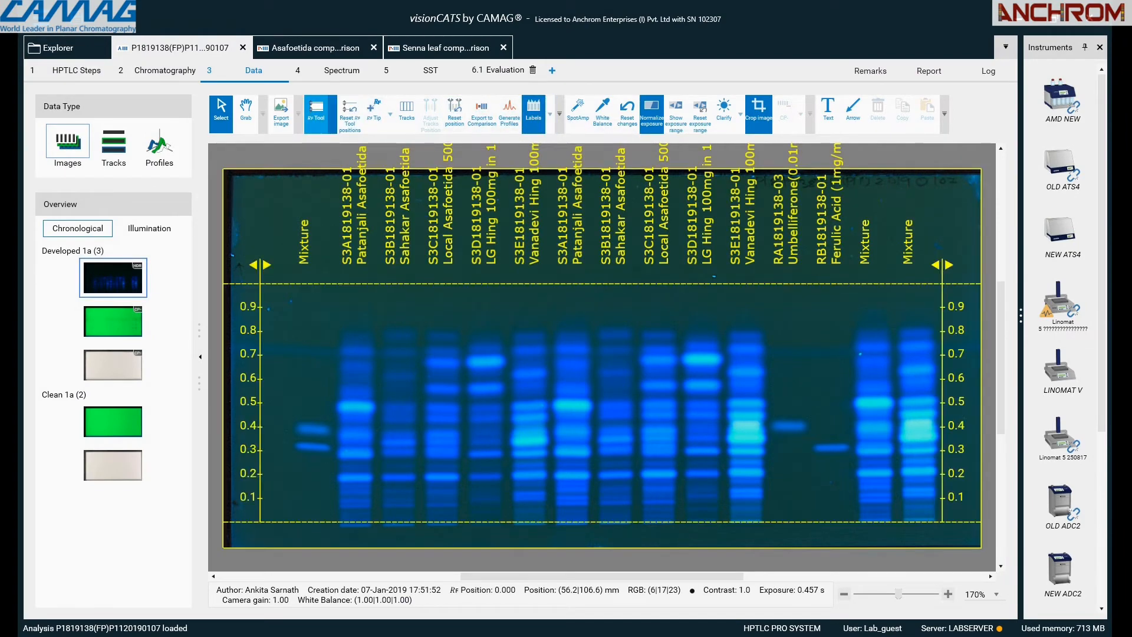
click(406, 113)
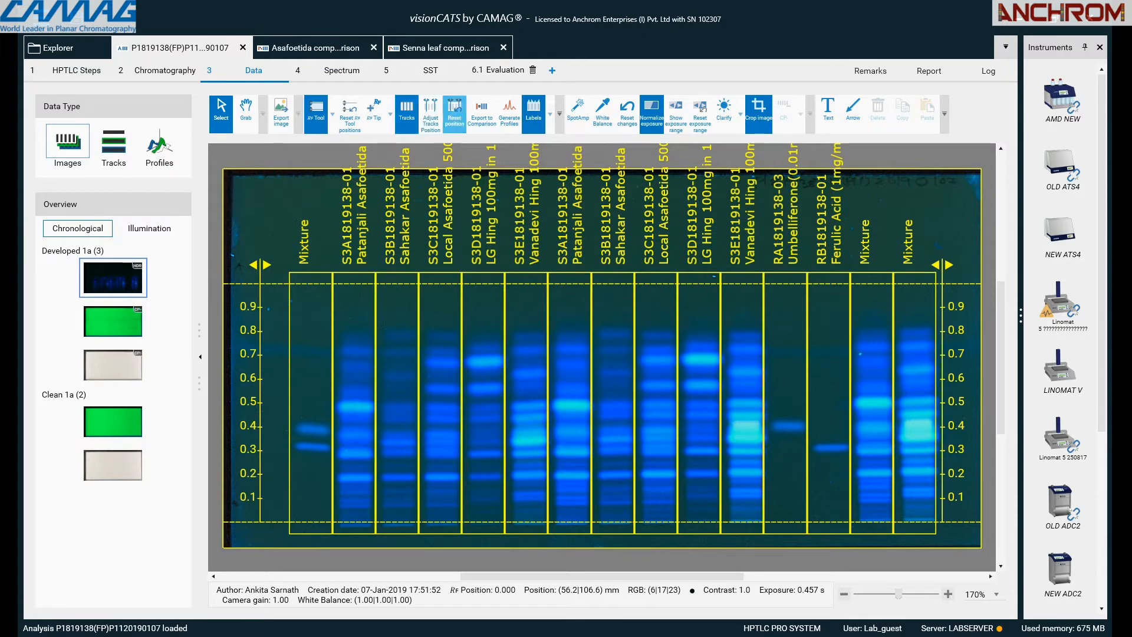
click(481, 114)
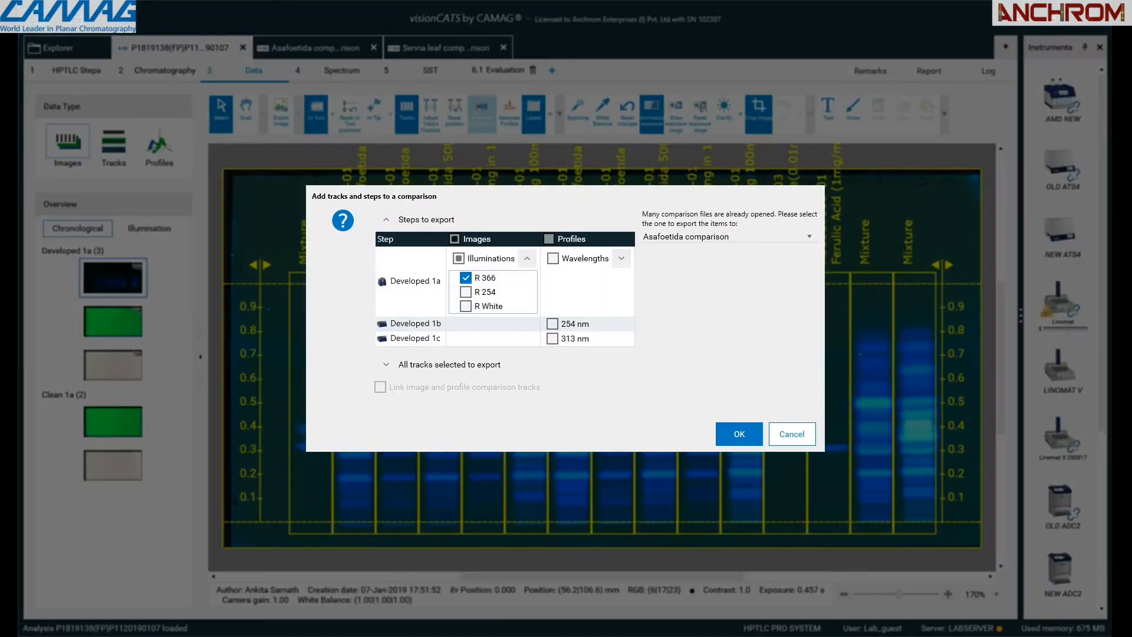
- Add the tracks with R 366 and R 254 illuminations to the Asafoetida comparison
click(466, 291)
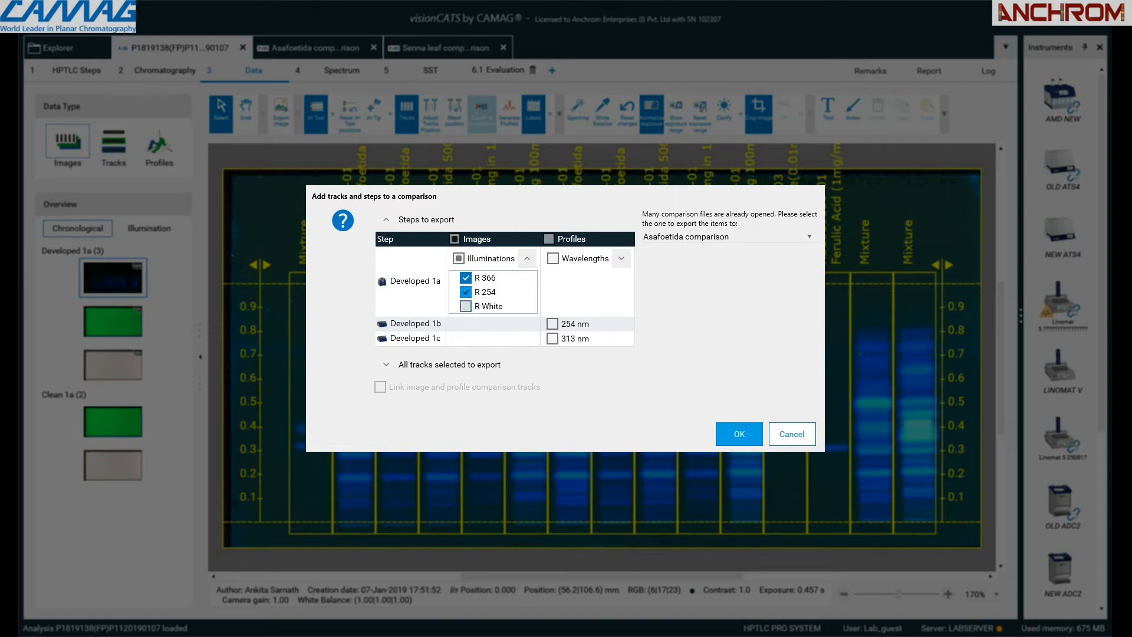
click(738, 434)
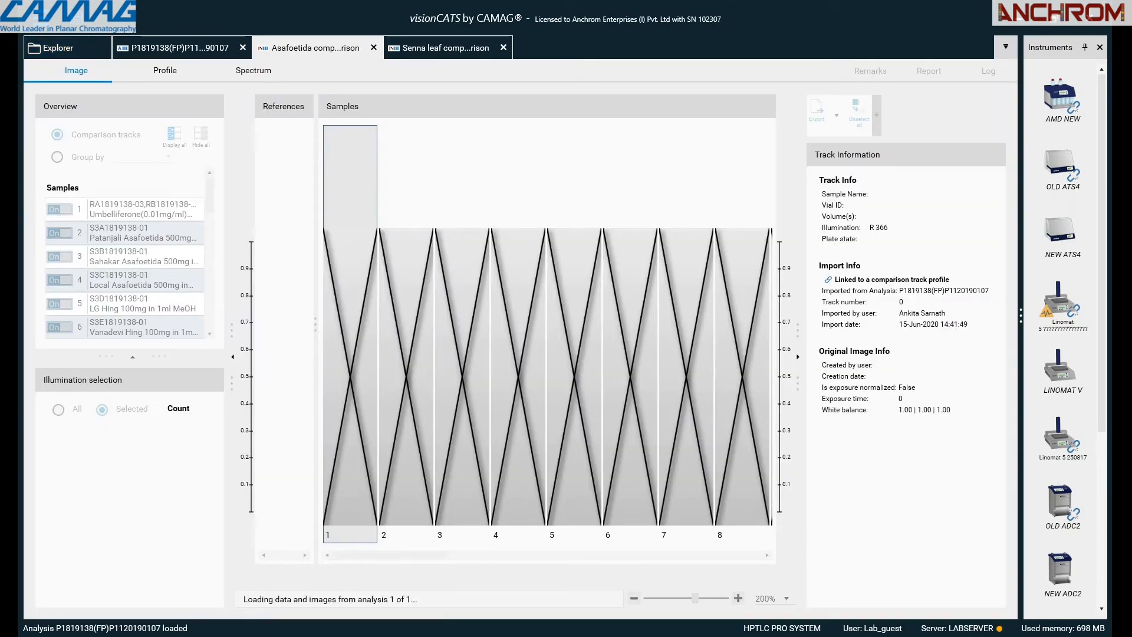
- Export the comparison tracks to an image with the Rf tool and lines included
click(57, 134)
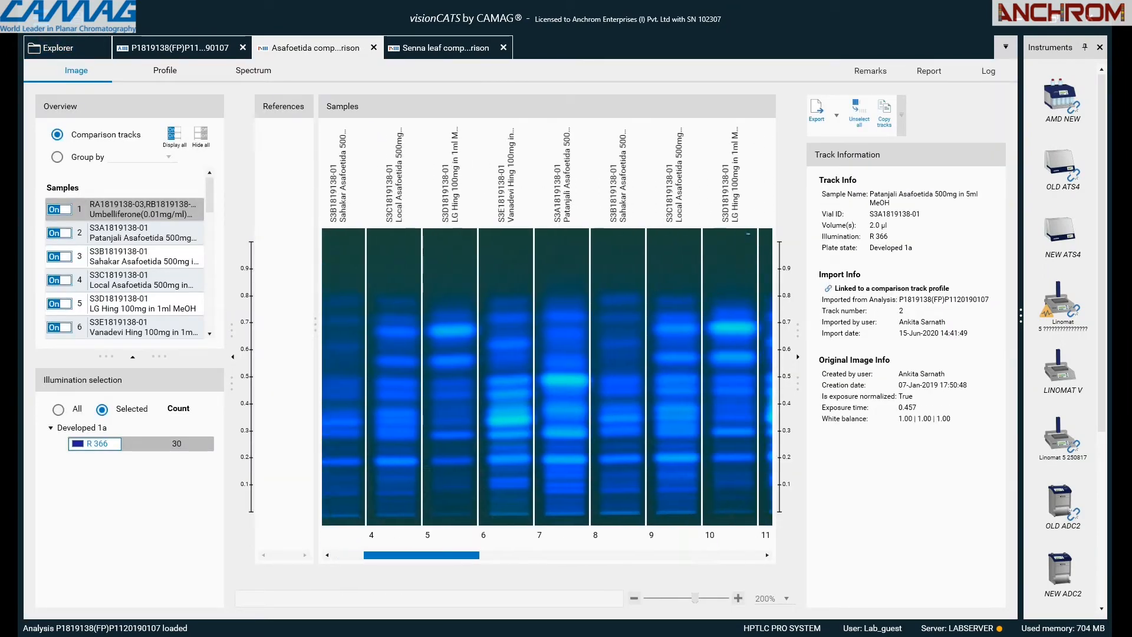
scroll(right, 3)
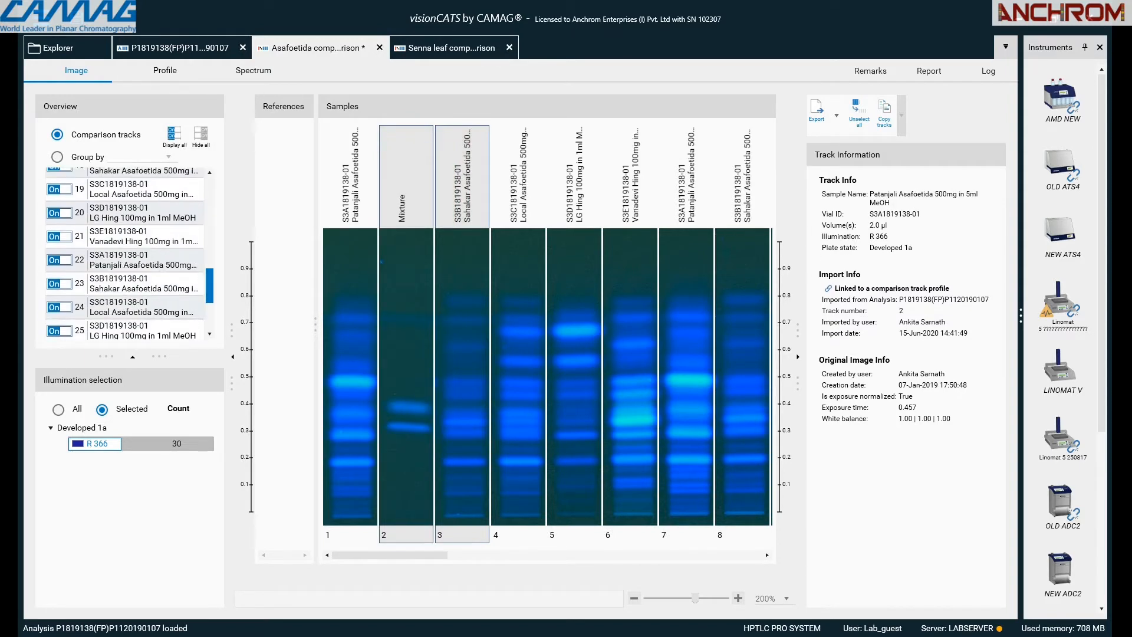
scroll(up, 3)
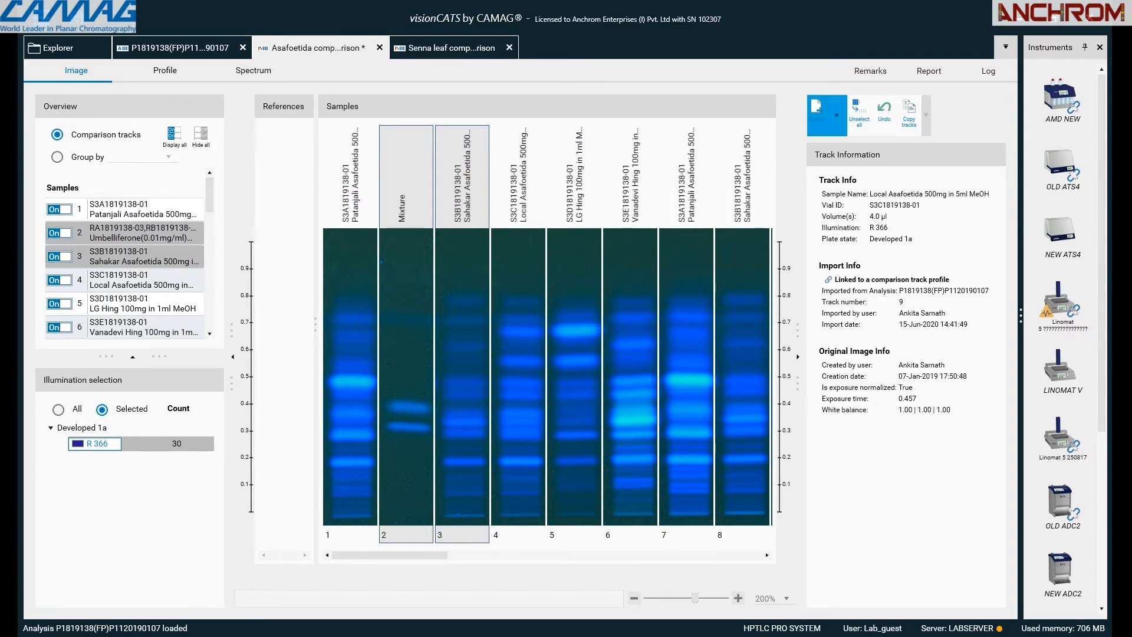
click(825, 112)
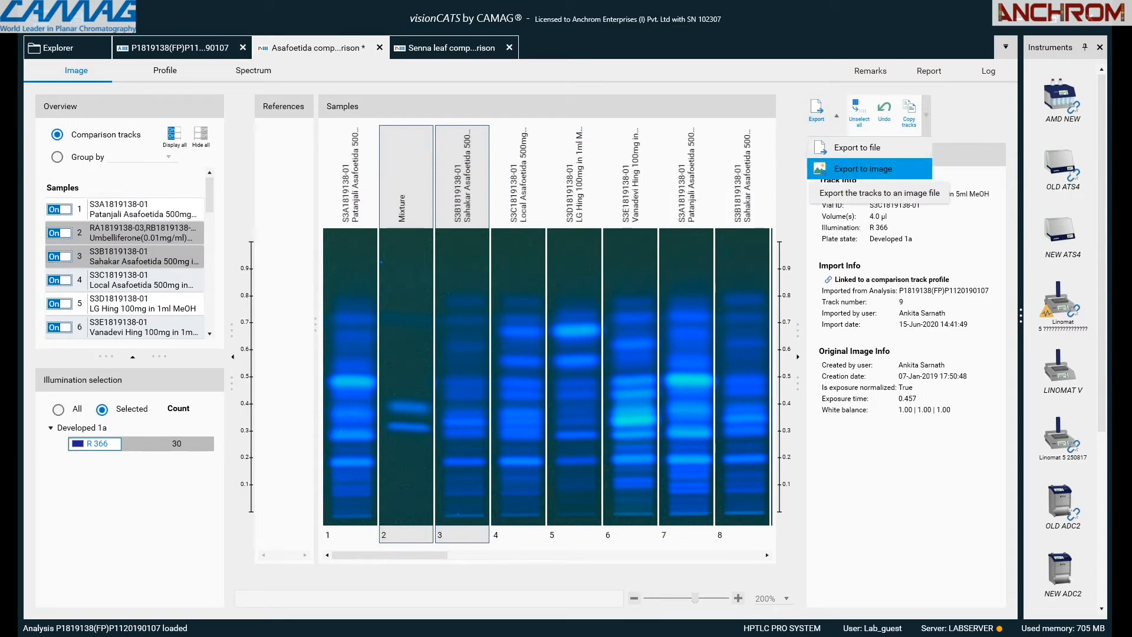
click(867, 169)
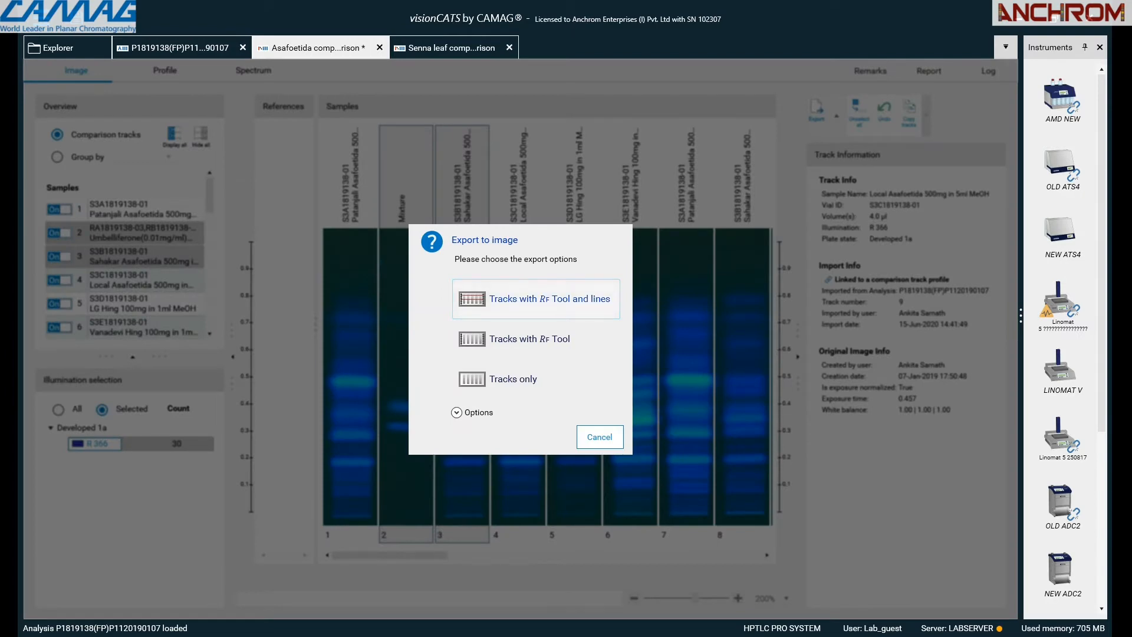
click(599, 436)
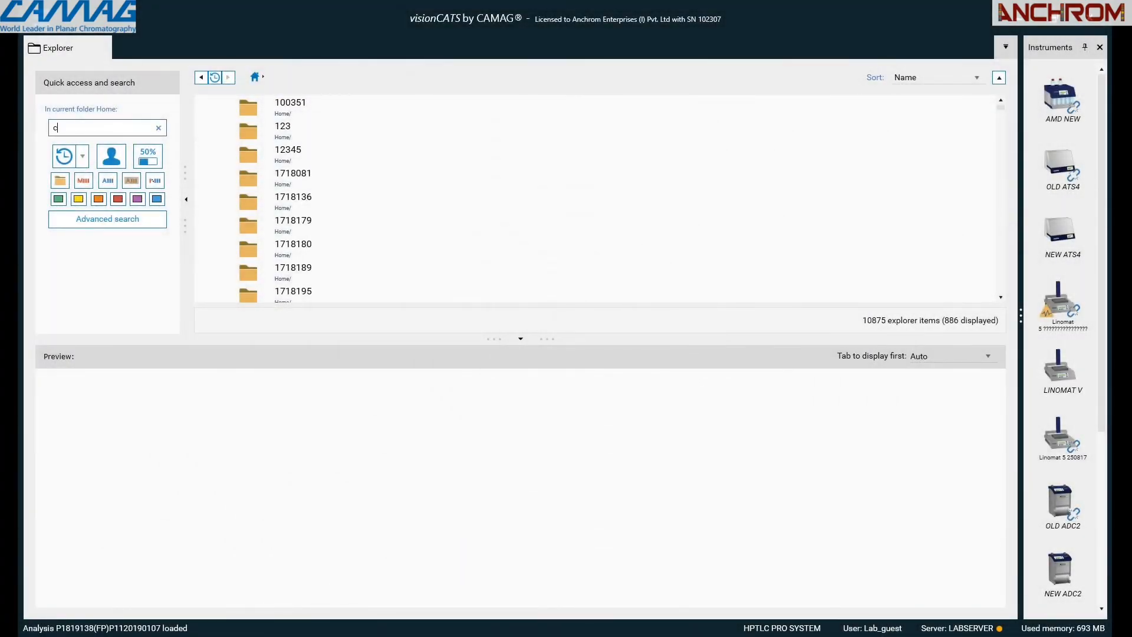
- Search Home for curcumin and preview the P3 curcumin analysis in the results
text(urcumin)
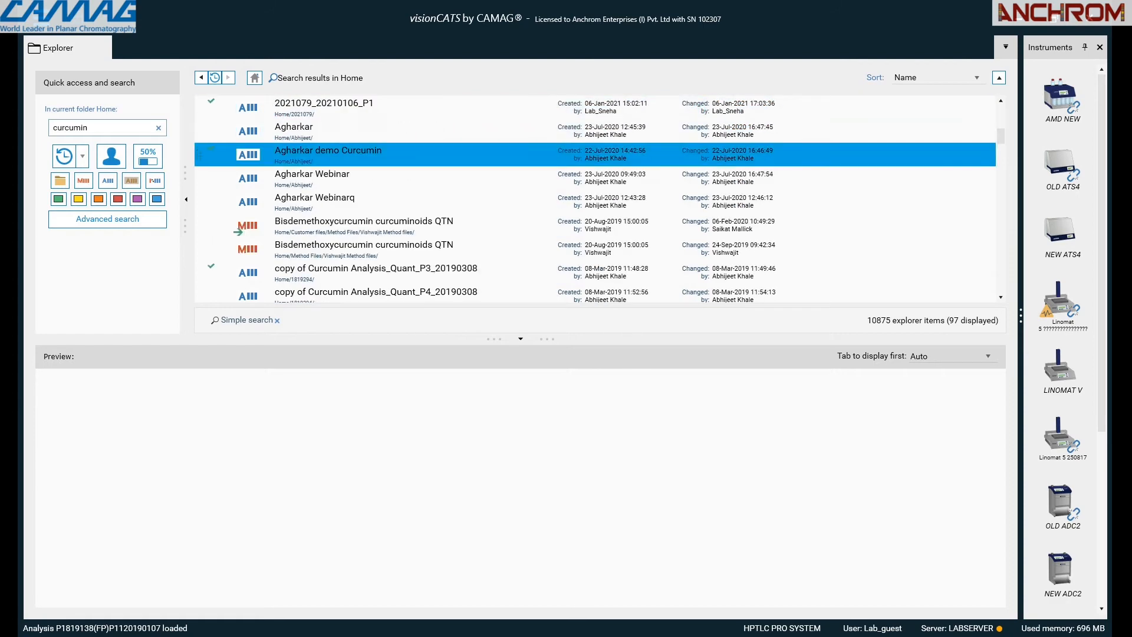
scroll(down, 3)
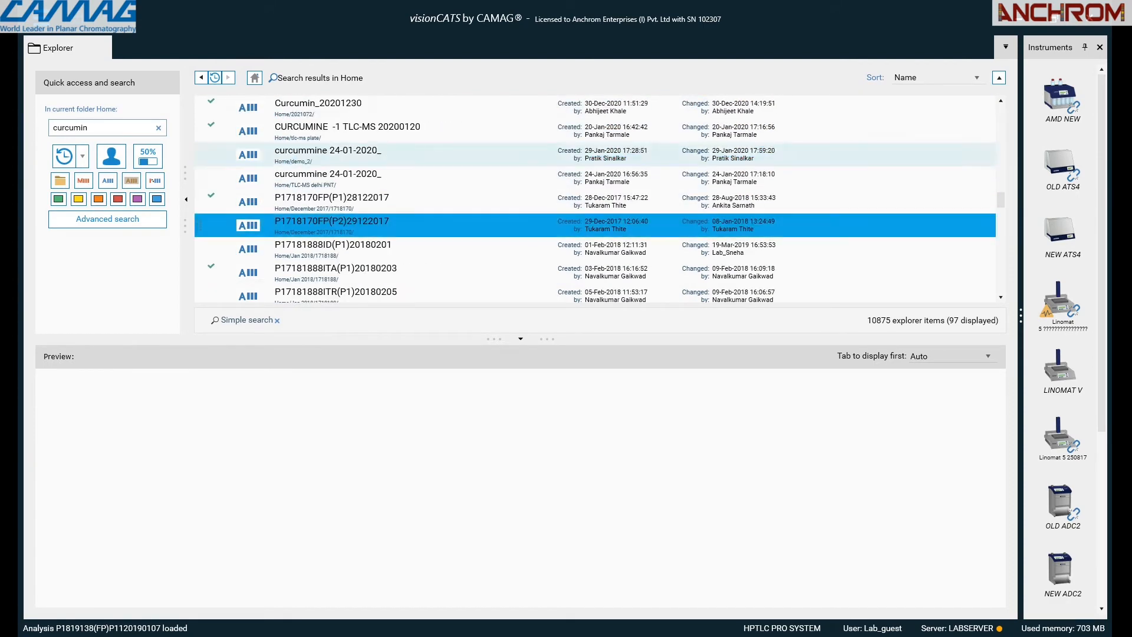
scroll(down, 3)
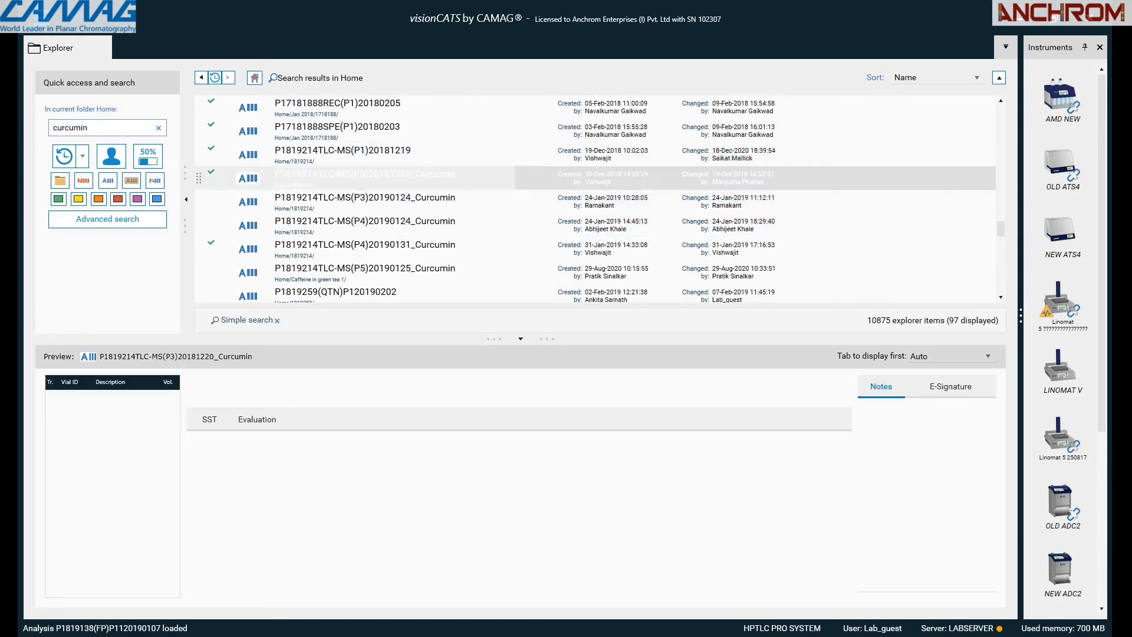
click(365, 174)
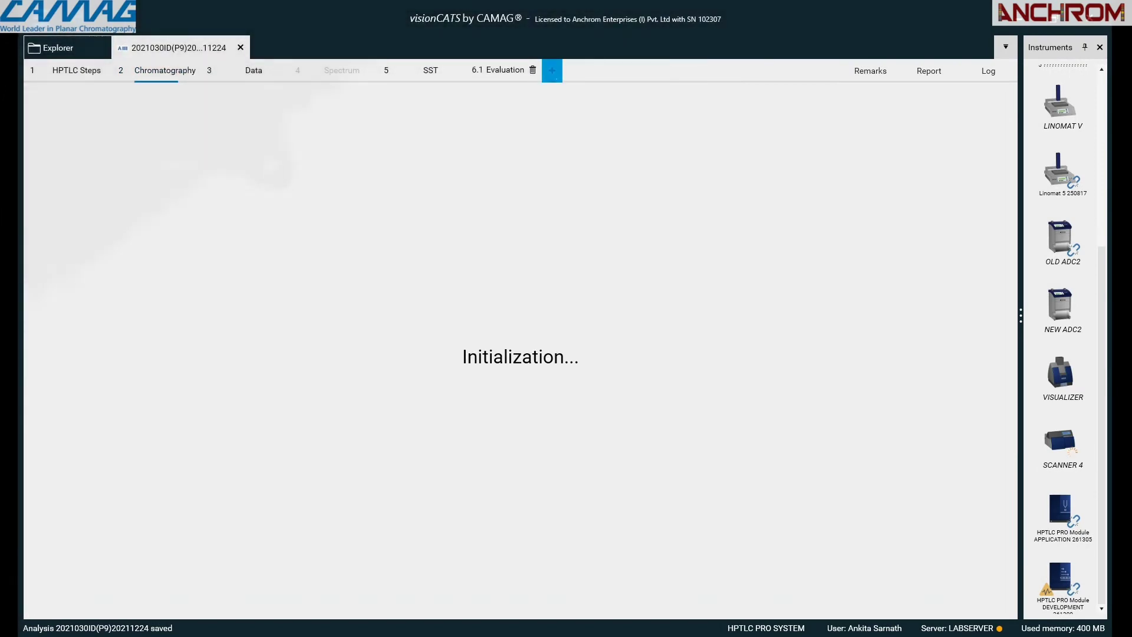
- Create evaluation 6.2 with substance Ab and reference concentration 1.000 in mg/ml
click(551, 69)
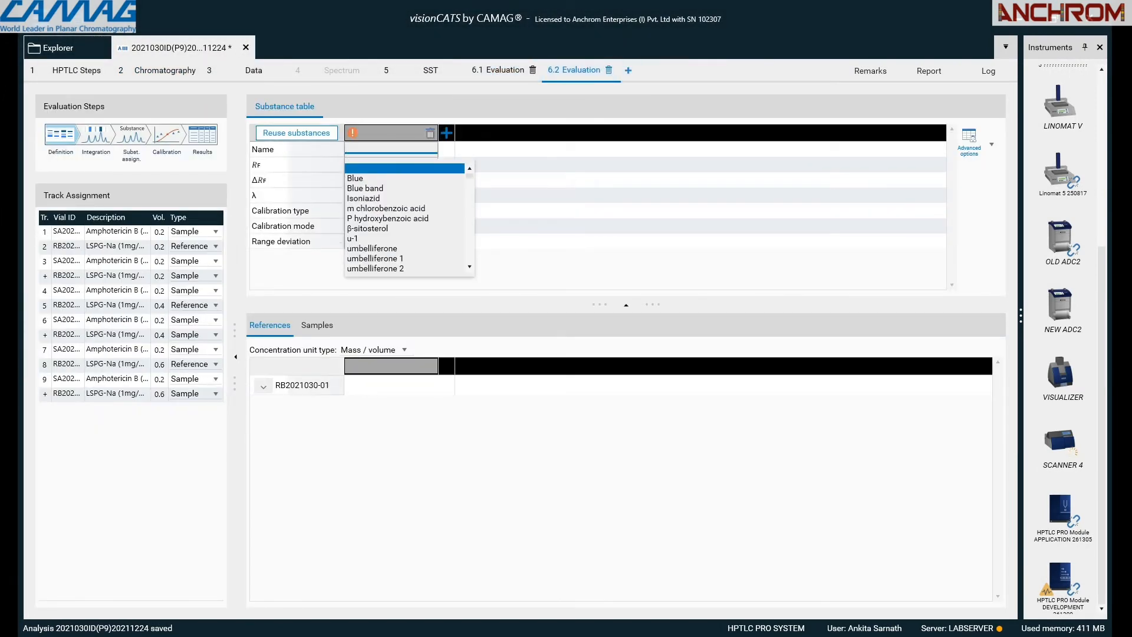
text(A)
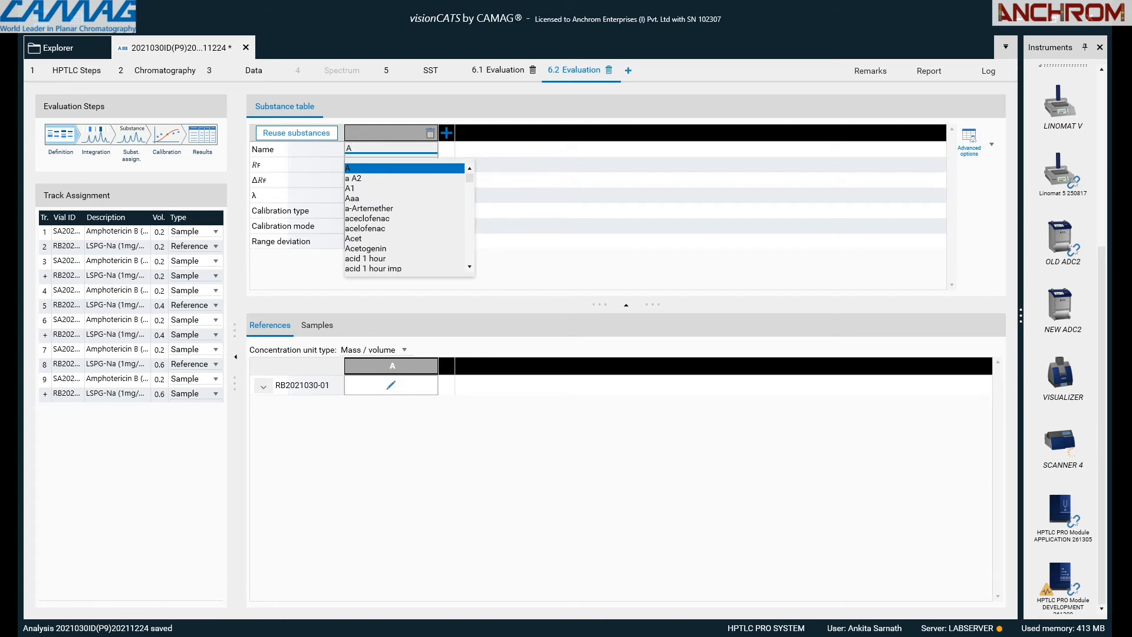
text(b)
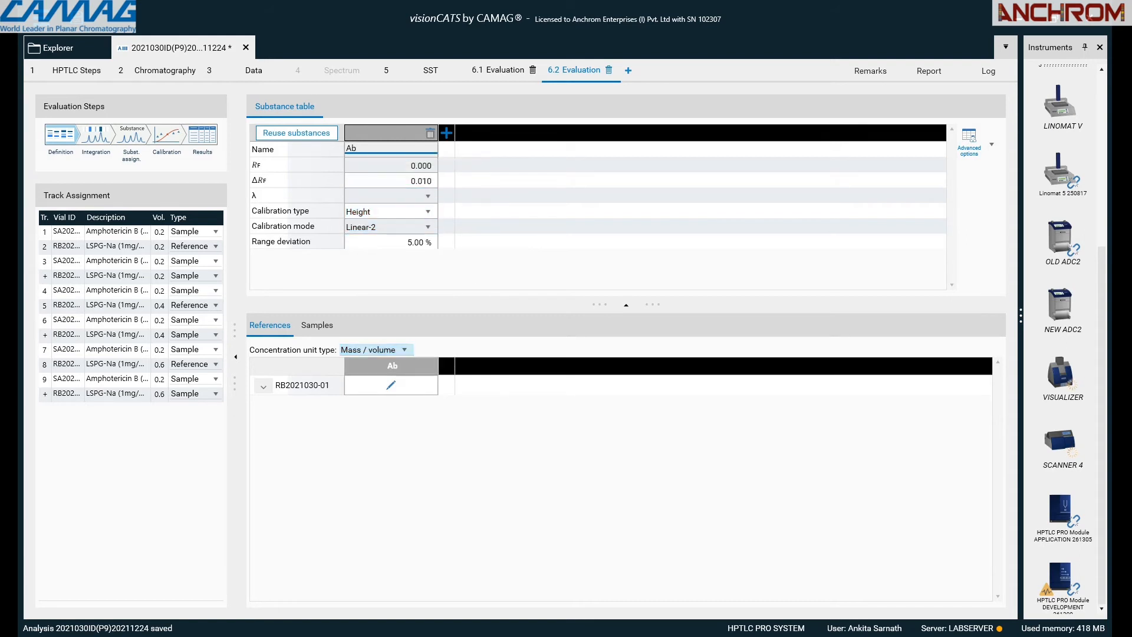
click(413, 382)
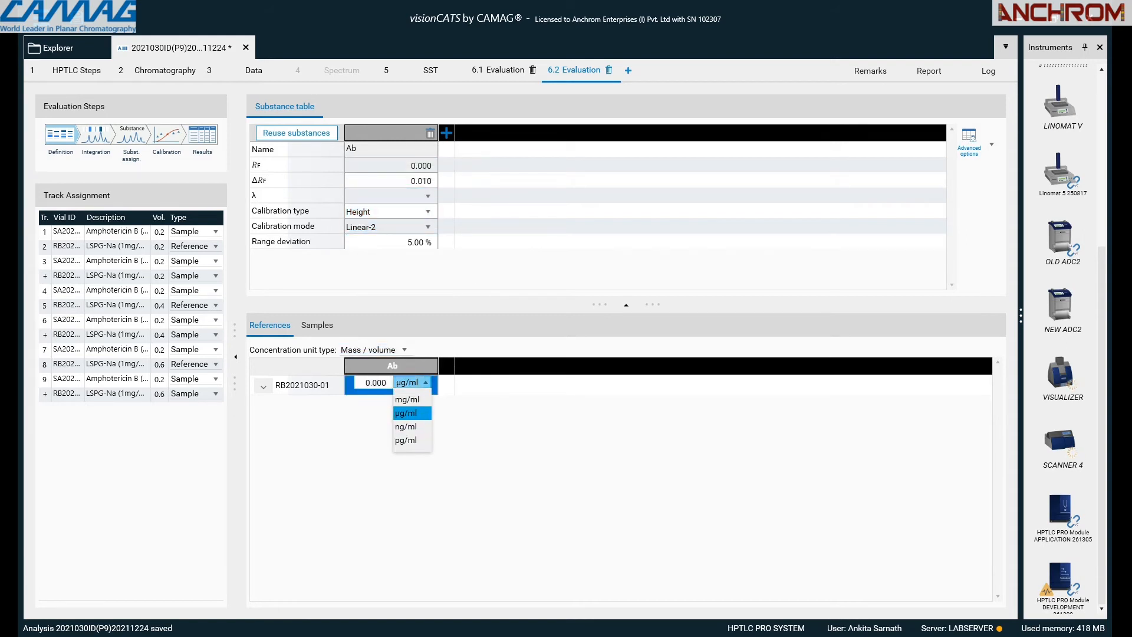
click(409, 400)
text(1.000)
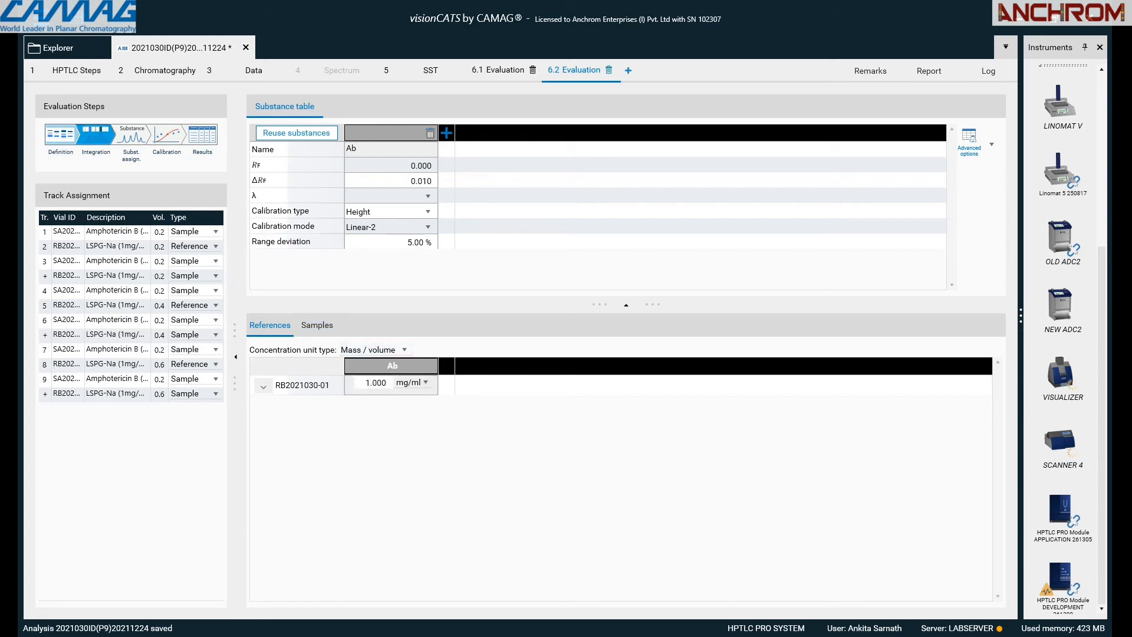
- Integrate the Derivatized 1a profiles at 510, view Track 1's peak, then move to substance assignment
click(96, 135)
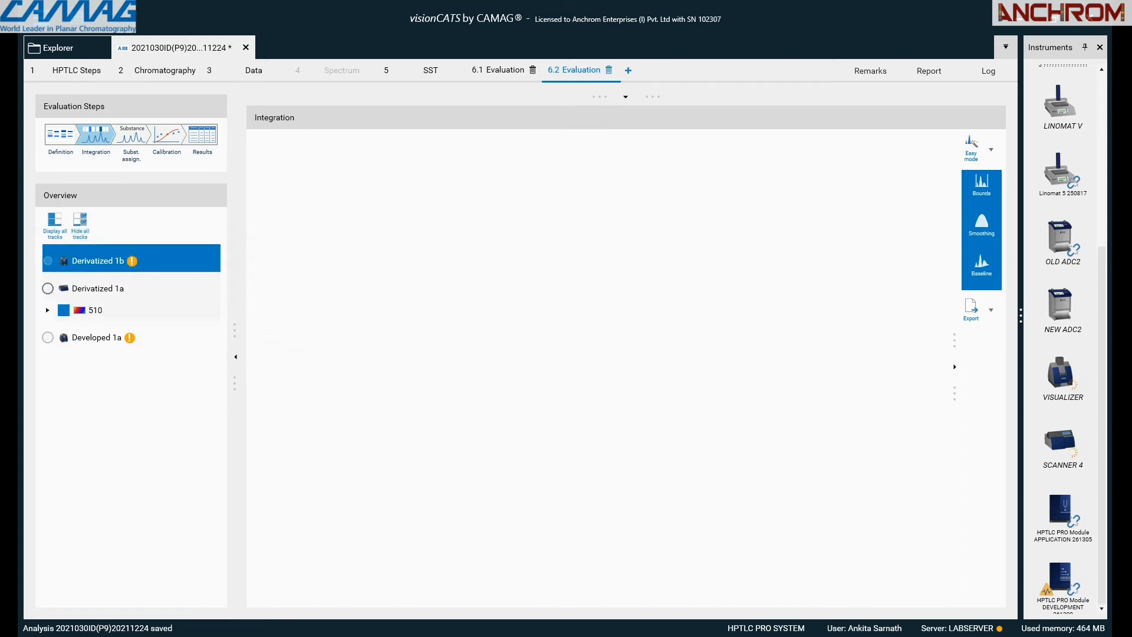
click(48, 288)
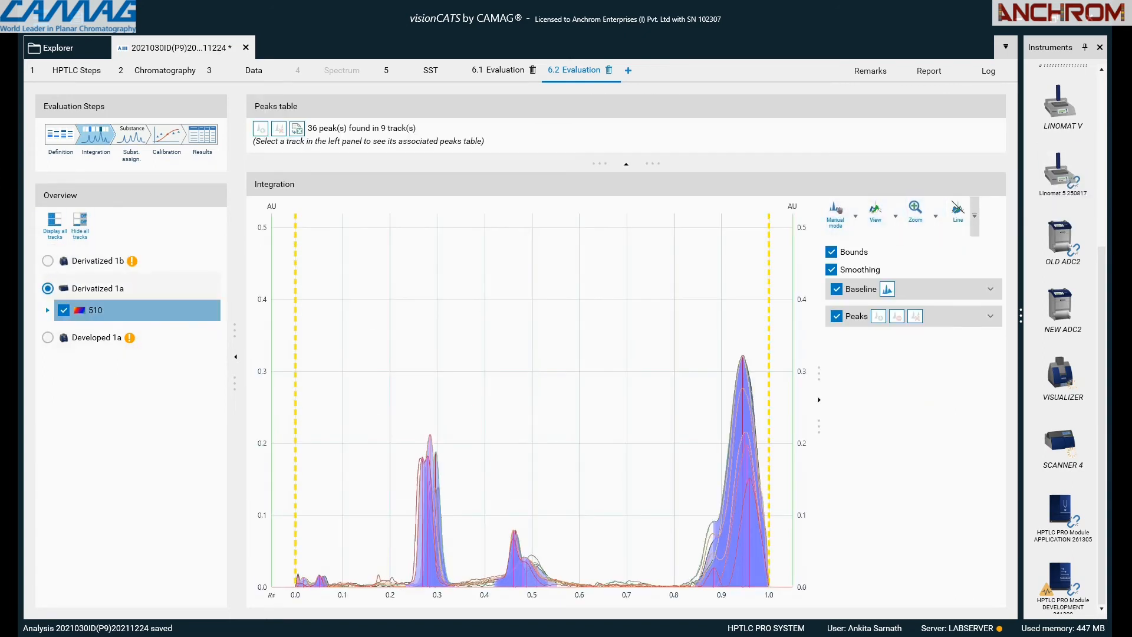
click(47, 310)
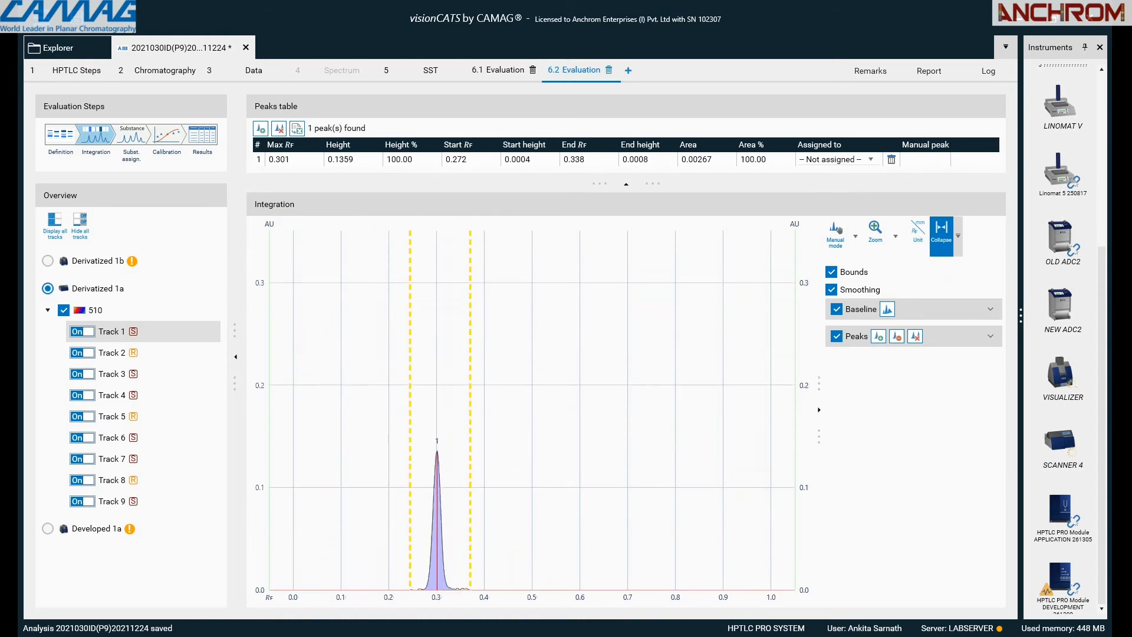
click(130, 137)
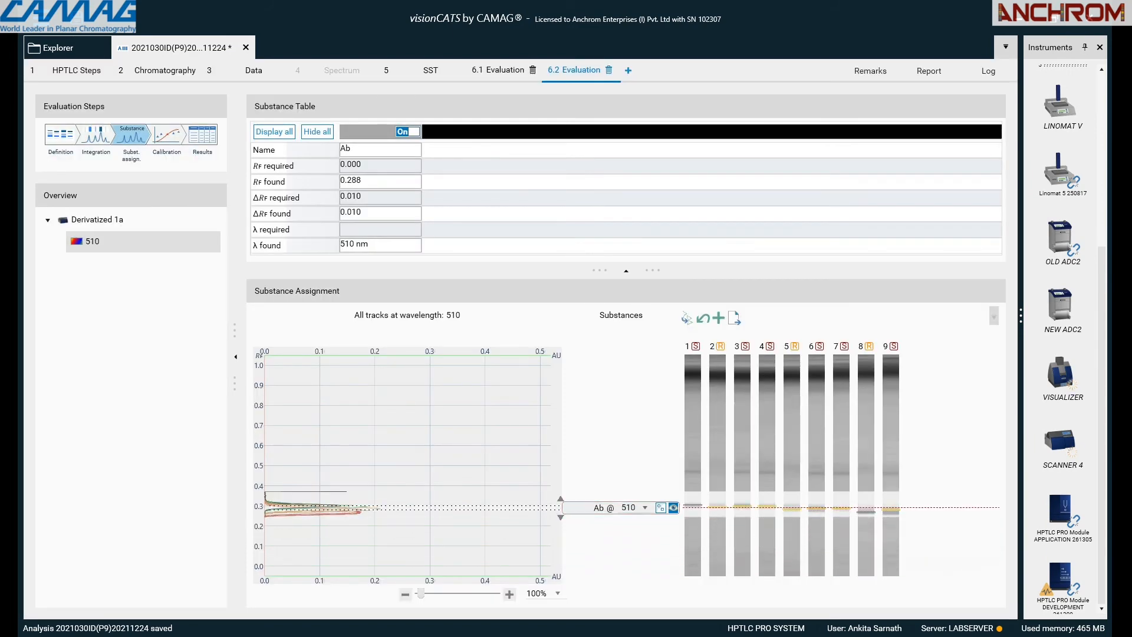
- Set the required Rf for Ab at the band near 0.29 and continue to the next step
click(378, 165)
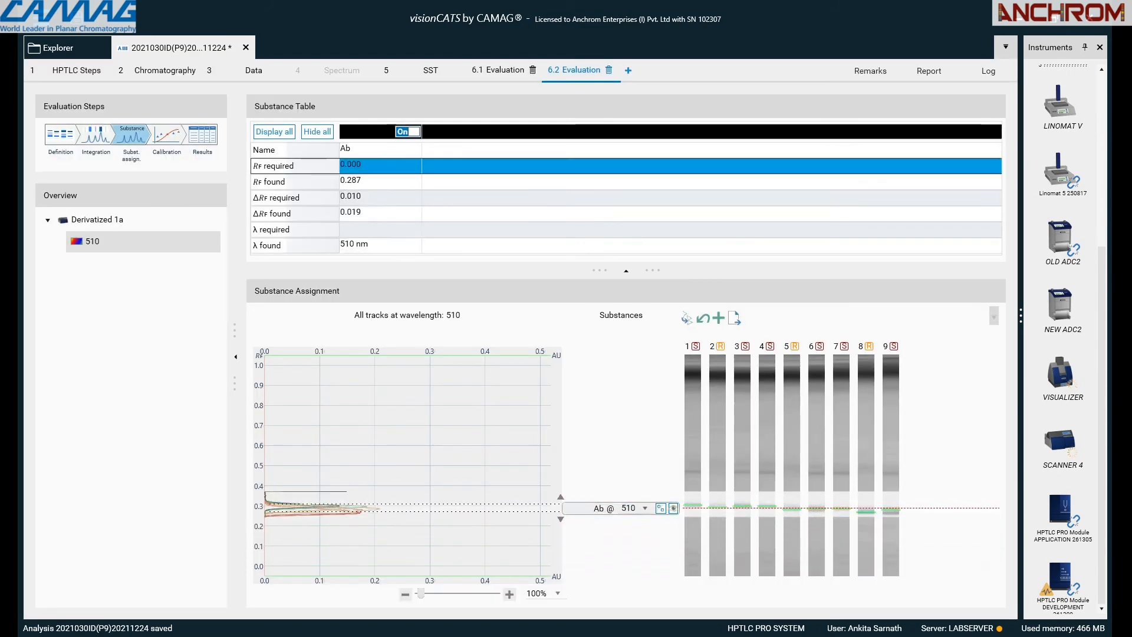
click(166, 137)
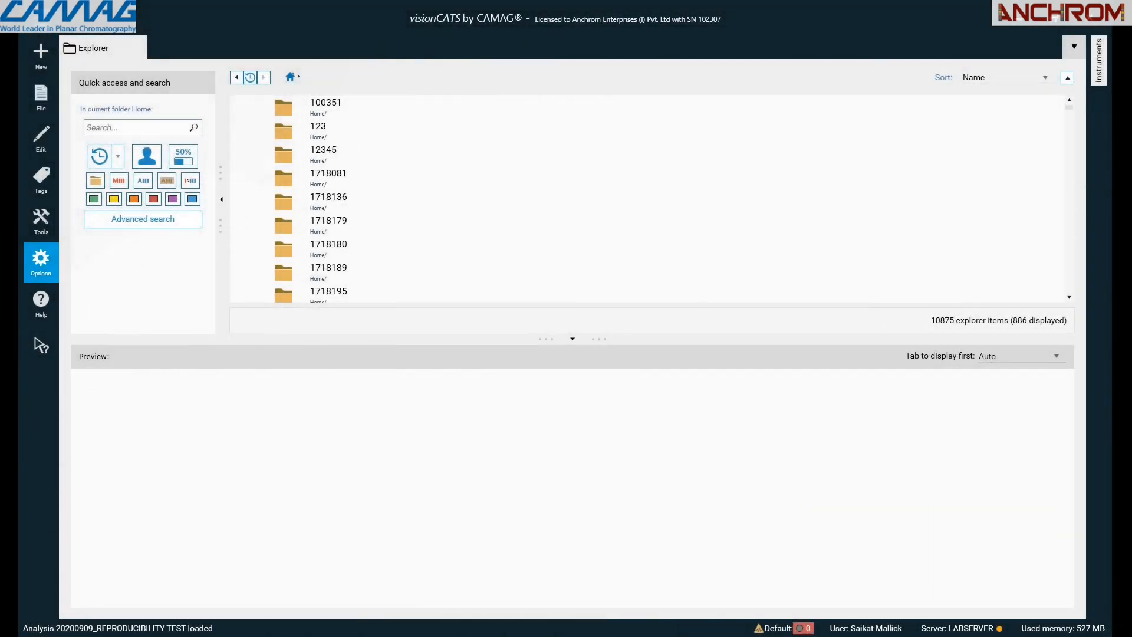
- Show the Users list in User Management with lock status and permissions
click(40, 261)
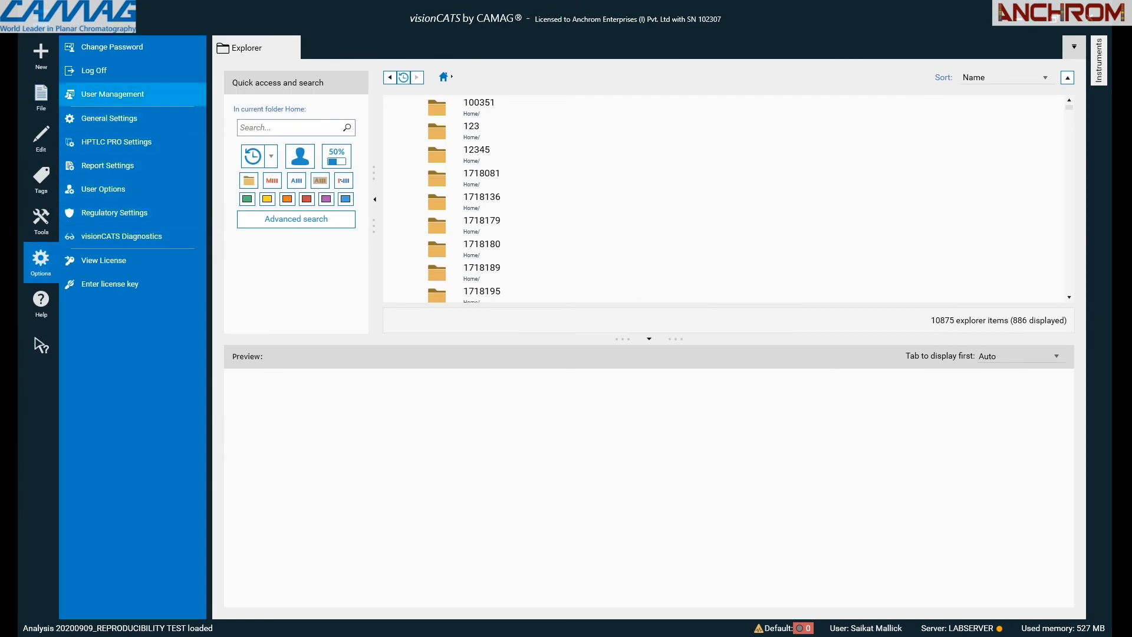
click(111, 94)
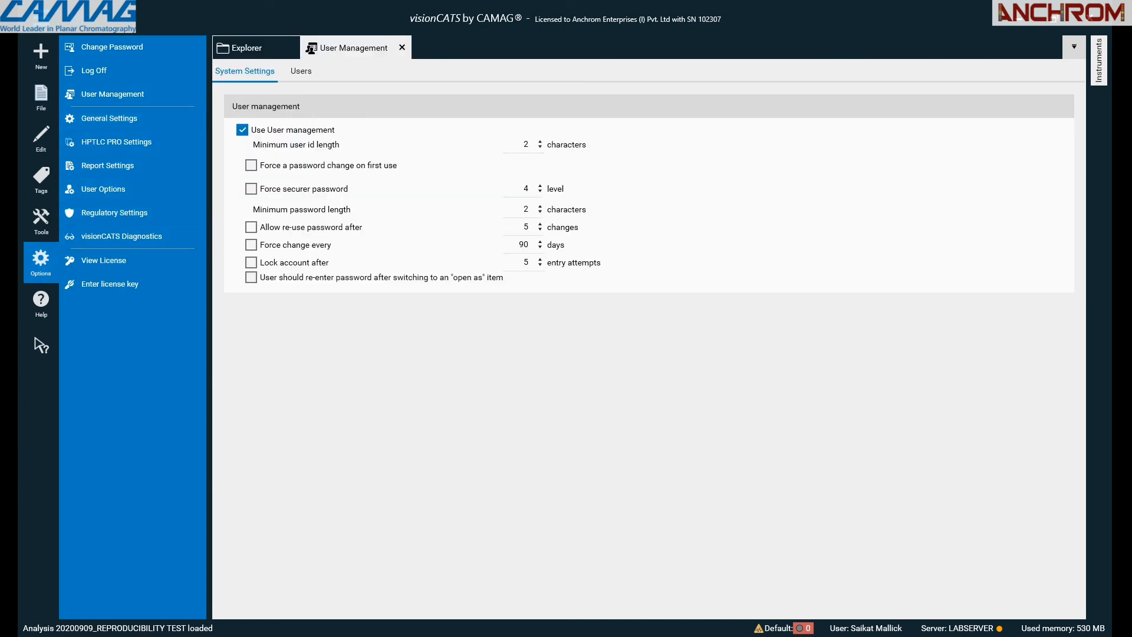
click(300, 71)
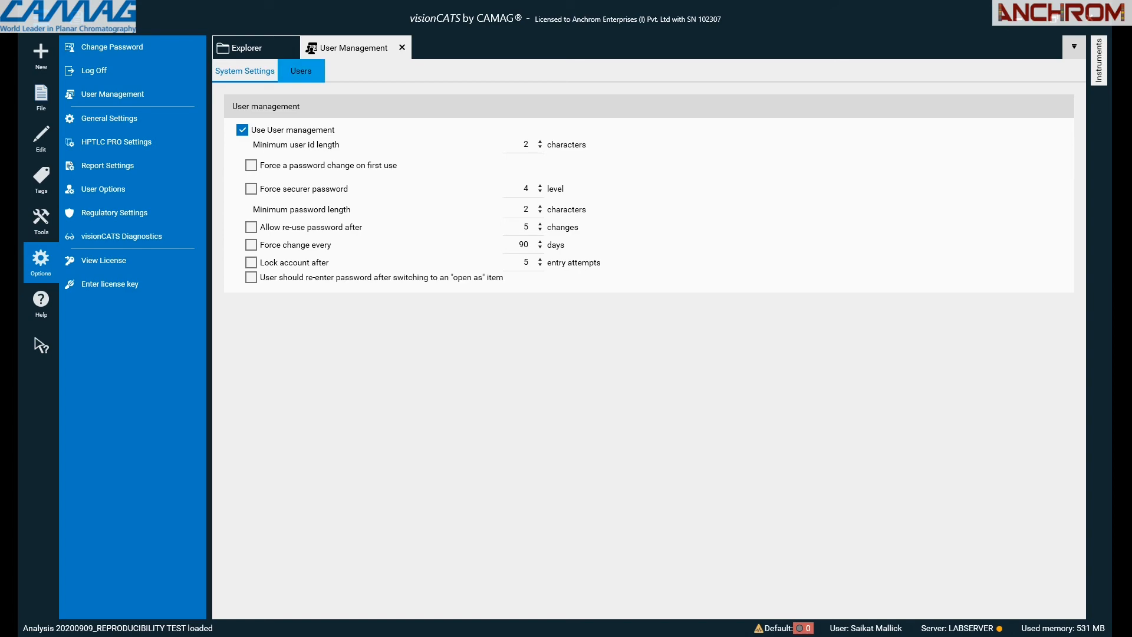
click(300, 71)
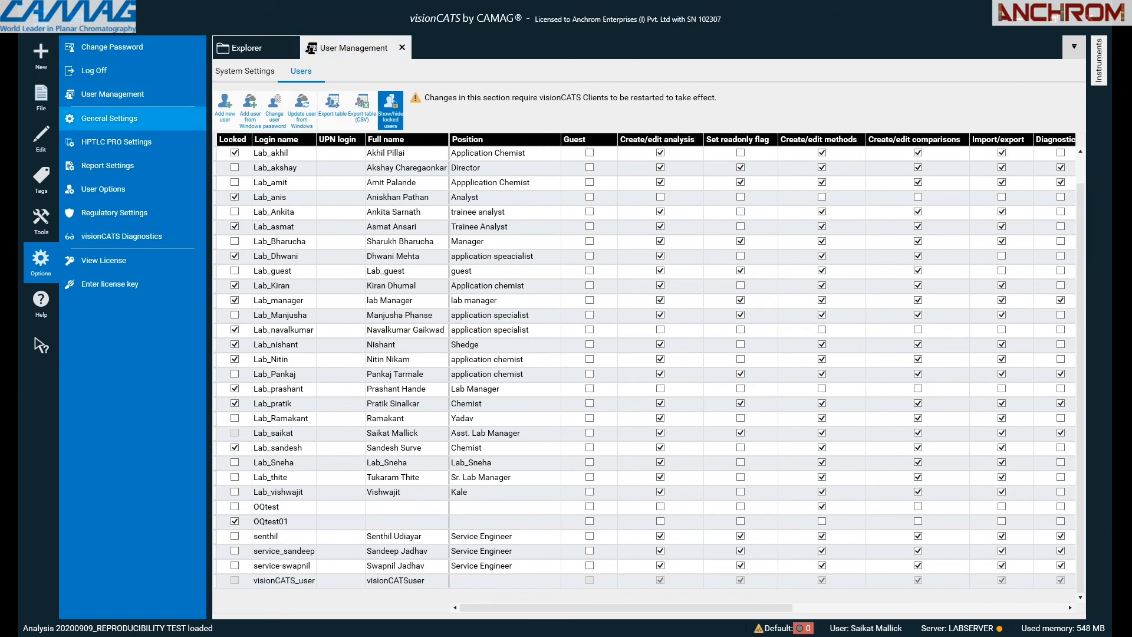
- Bring up General Settings and the miscellaneous User Options
click(111, 118)
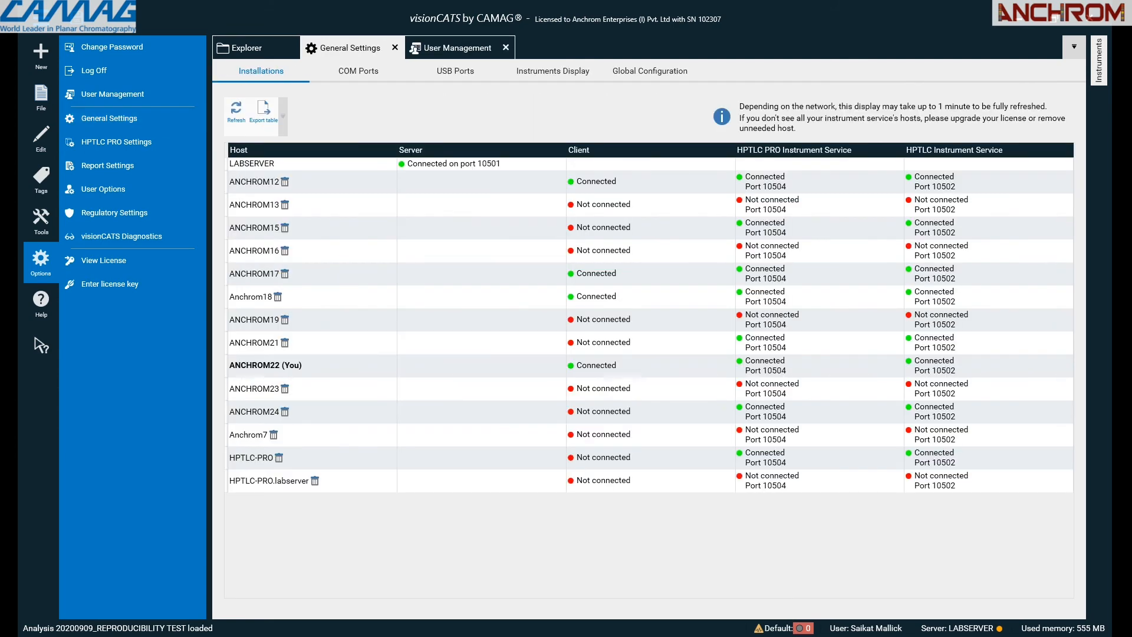
mouse_move(103, 189)
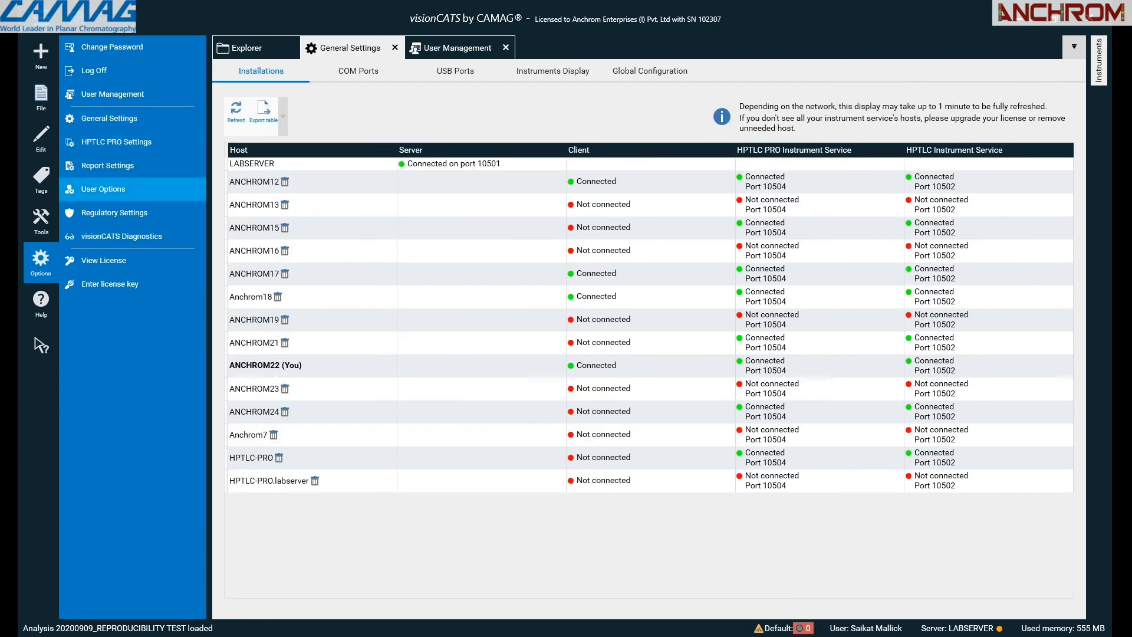
click(104, 189)
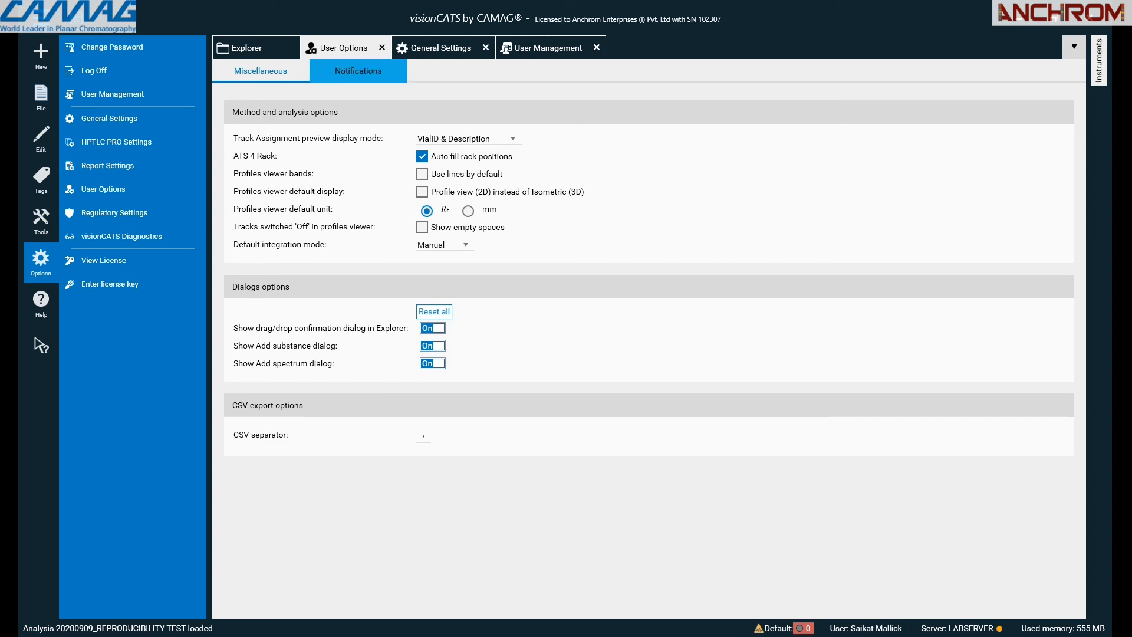
click(259, 71)
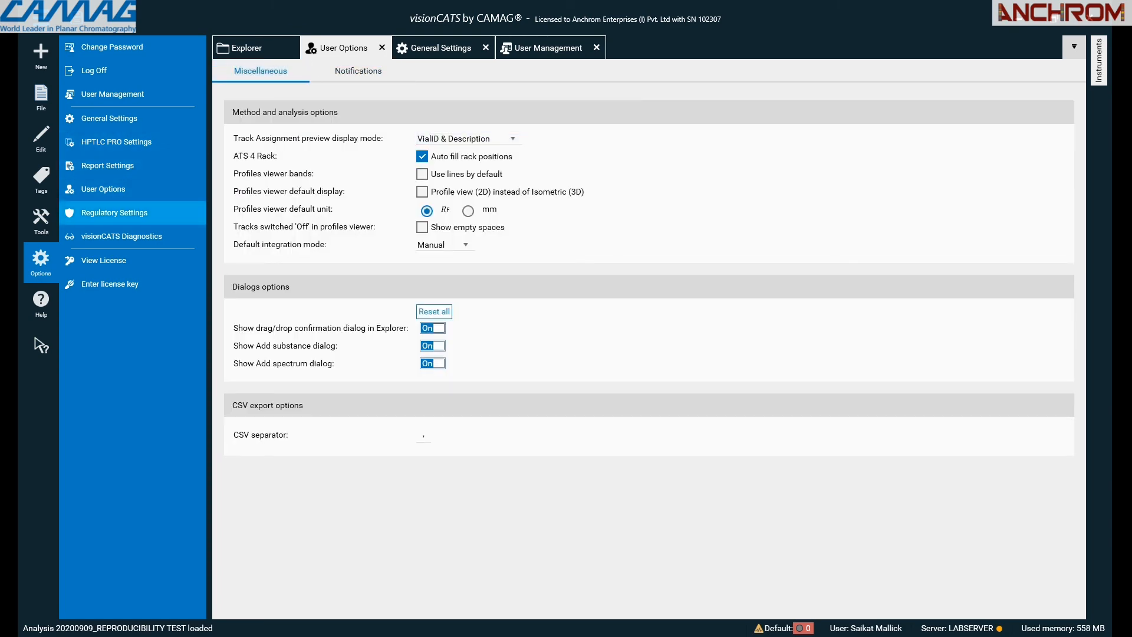
- Review Regulatory Settings down to e-signature levels and user signing rights
click(112, 212)
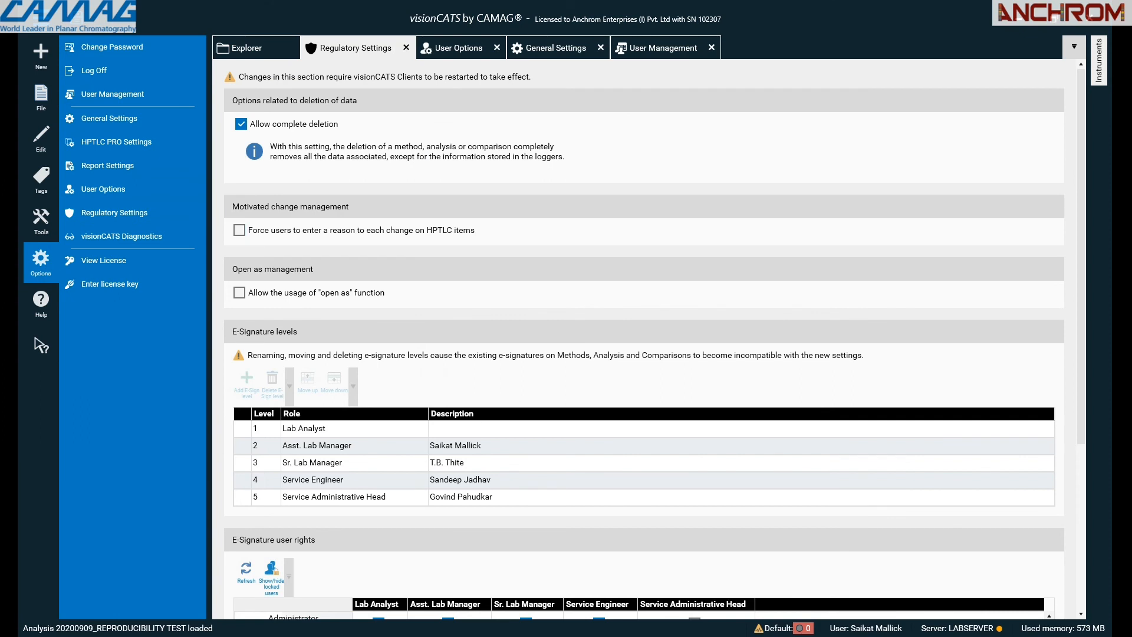
scroll(down, 3)
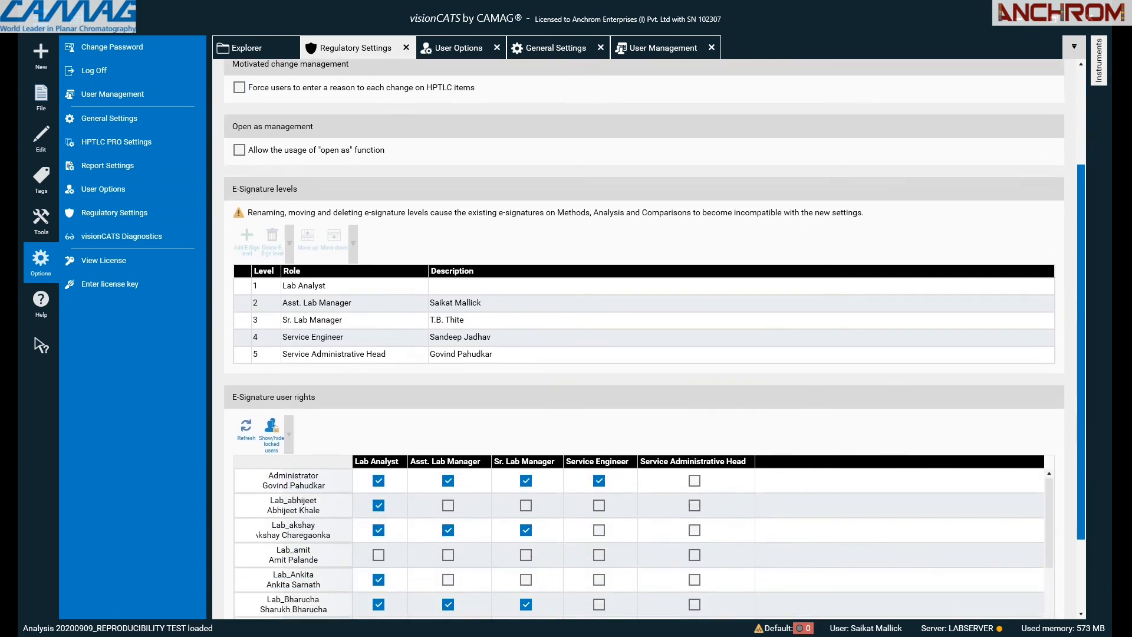
scroll(down, 3)
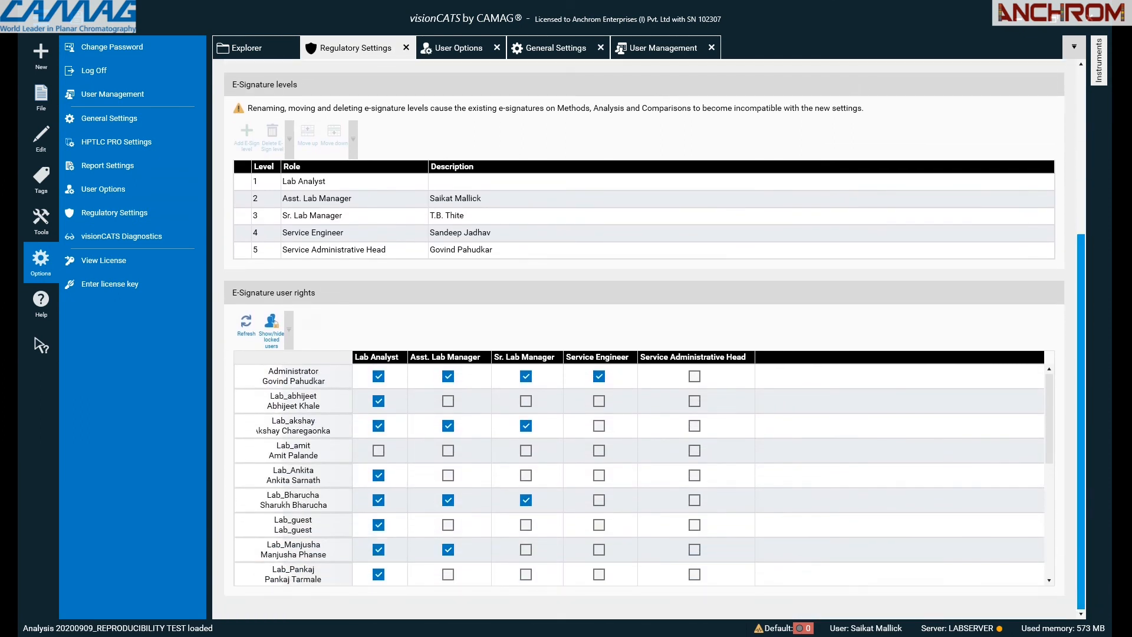